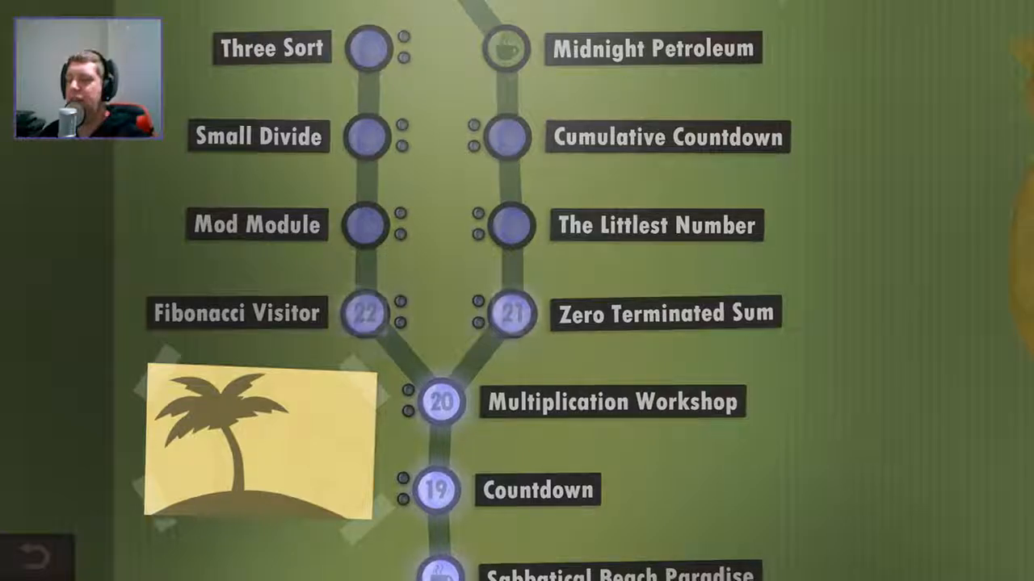
# Scroll the level map down to reach and enter the Zero Terminated Sum level.
pyautogui.scroll(-3)
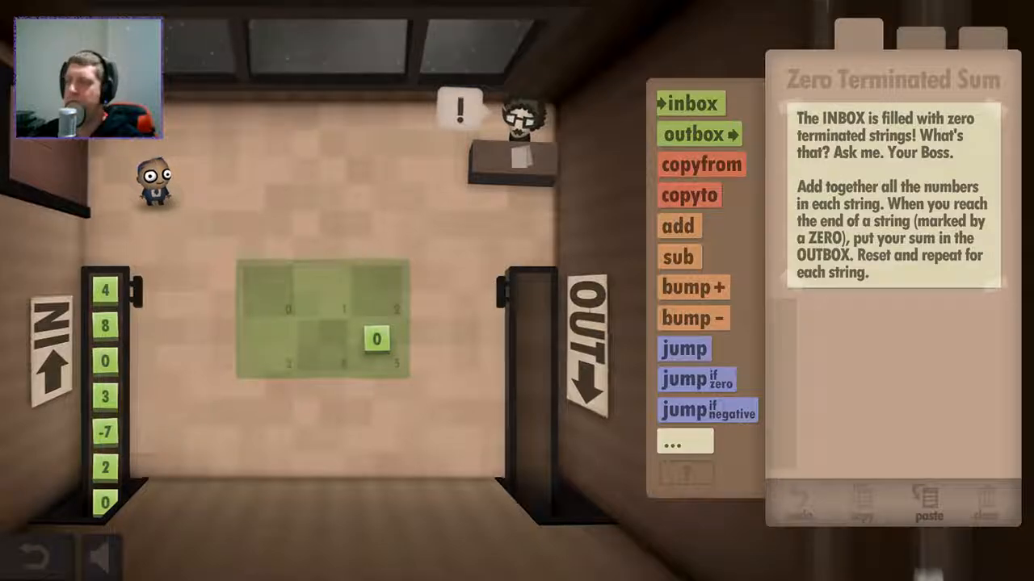
# Assemble the loop inbox, jump if zero, copyto 0, copyfrom 0, outbox, jump.
pyautogui.click(687, 103)
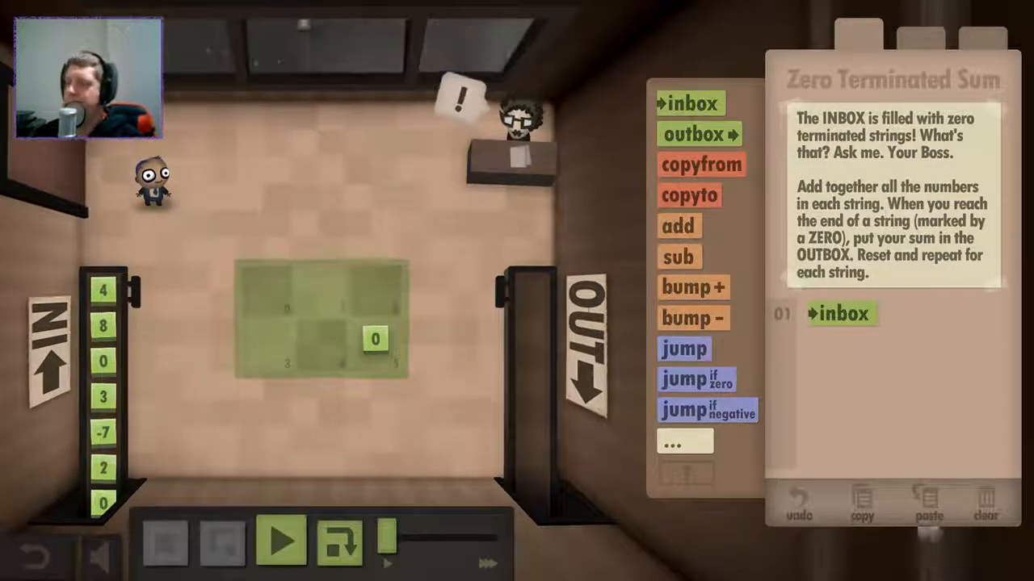
pyautogui.click(688, 194)
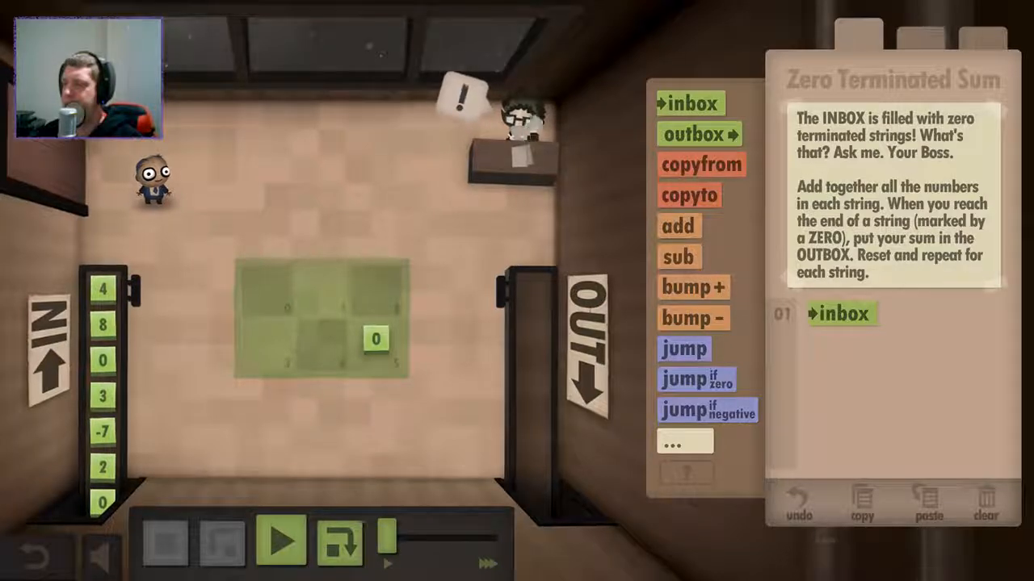
pyautogui.click(689, 194)
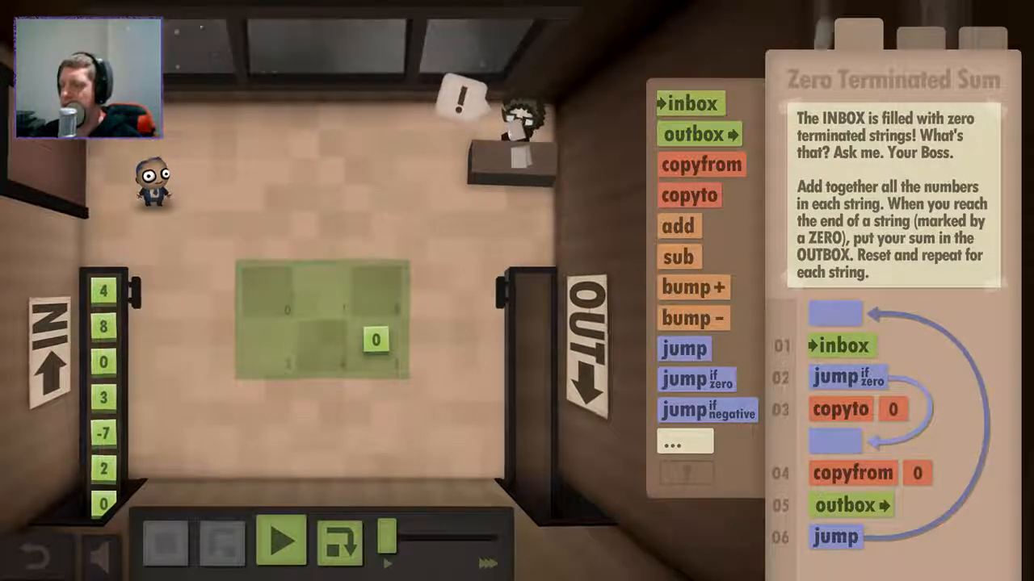
# Add tile 5 before copyto 0, then append a second inbox and jump if zero.
pyautogui.click(280, 541)
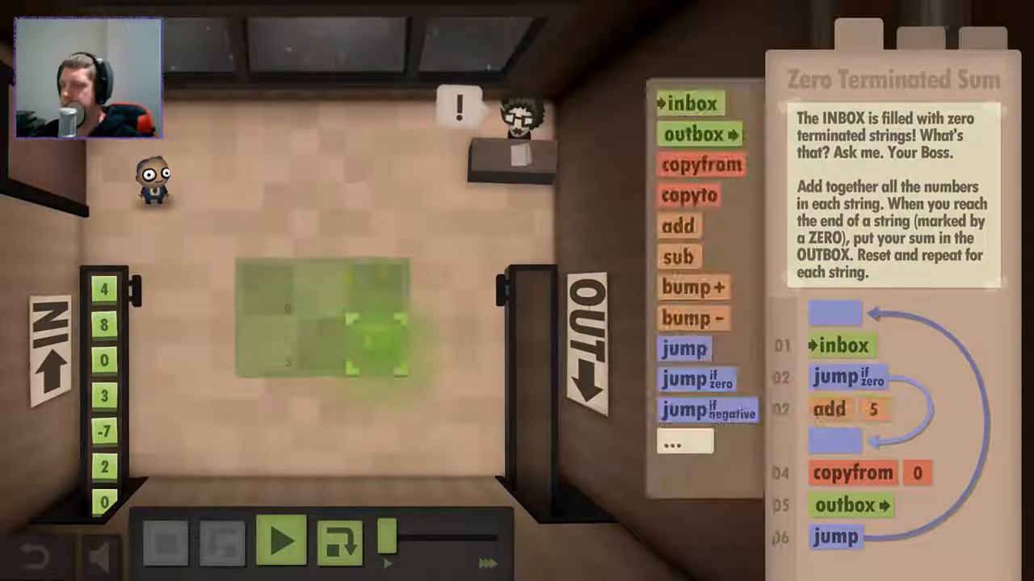
pyautogui.click(281, 541)
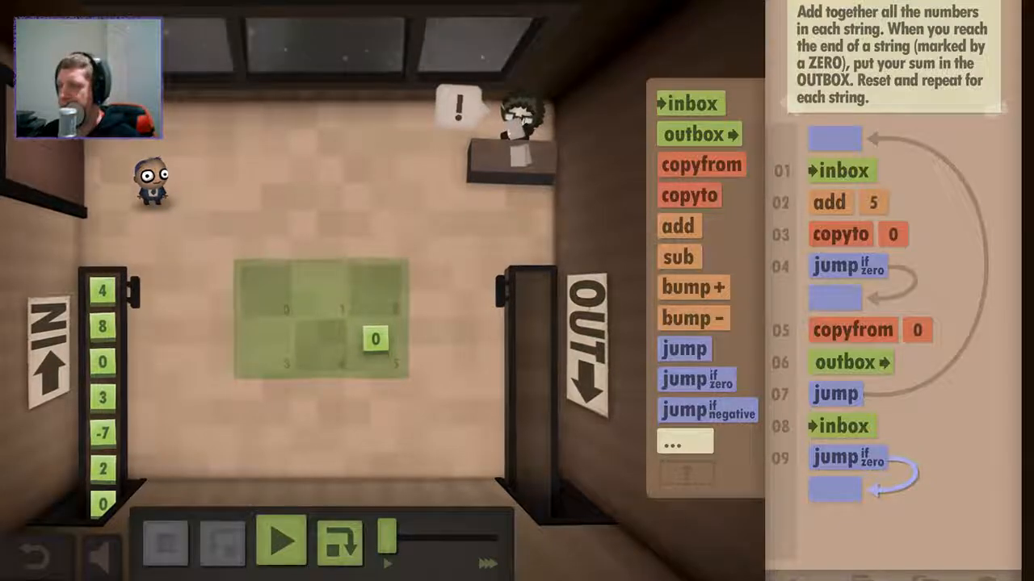
# Append add 0, copyto 0, a jump to inbox, then copyfrom 0 and jump (14 commands).
pyautogui.click(281, 541)
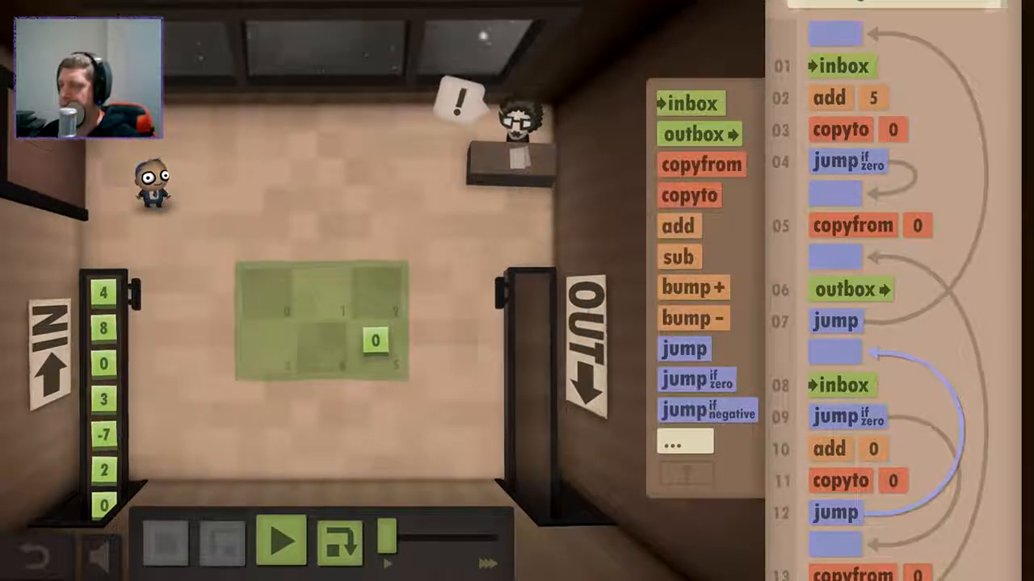
pyautogui.scroll(-3)
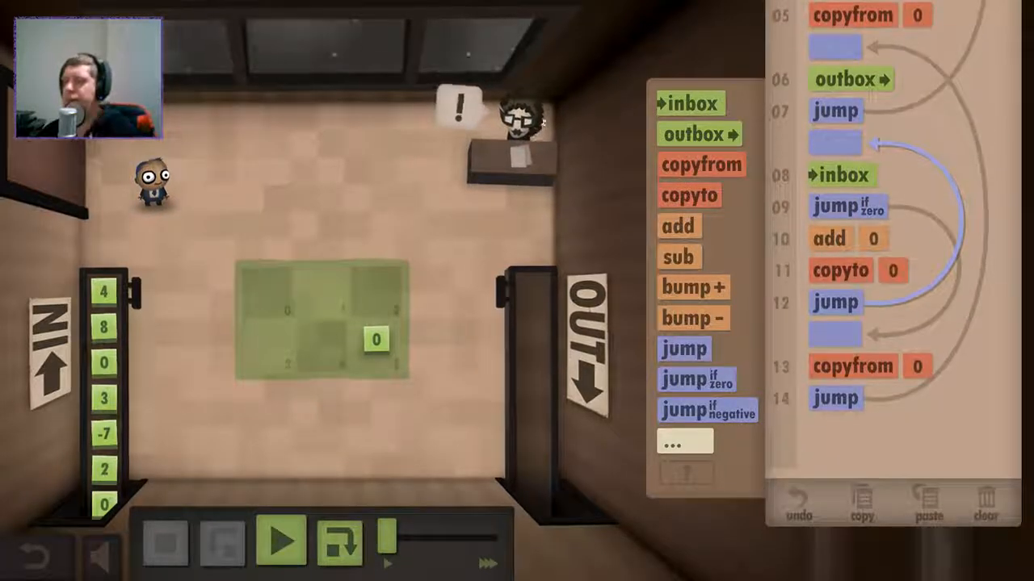
# Remove the duplicate copyfrom/outbox/jump block and route both zero checks to copyfrom 0, outbox.
pyautogui.click(281, 542)
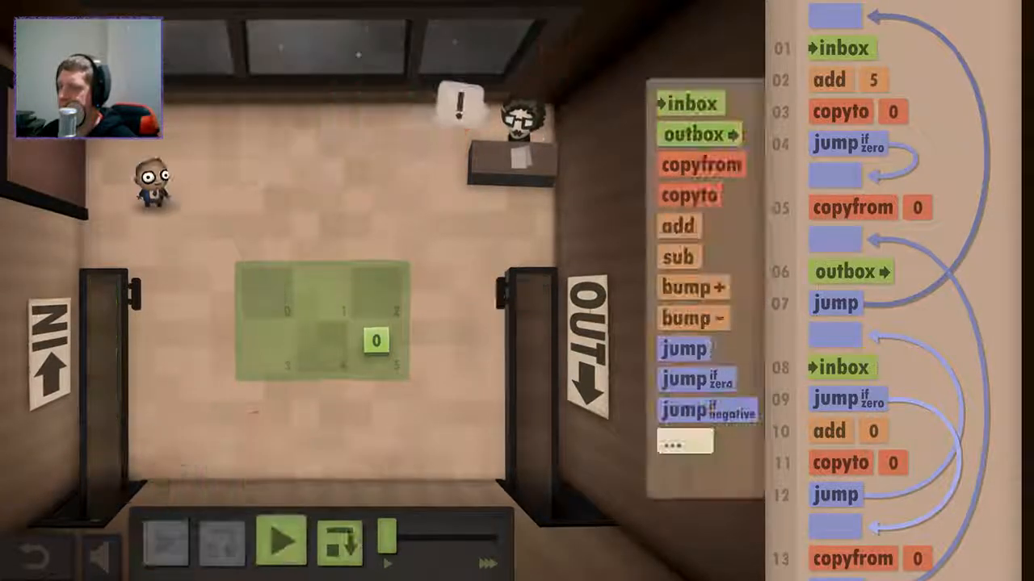
pyautogui.click(281, 542)
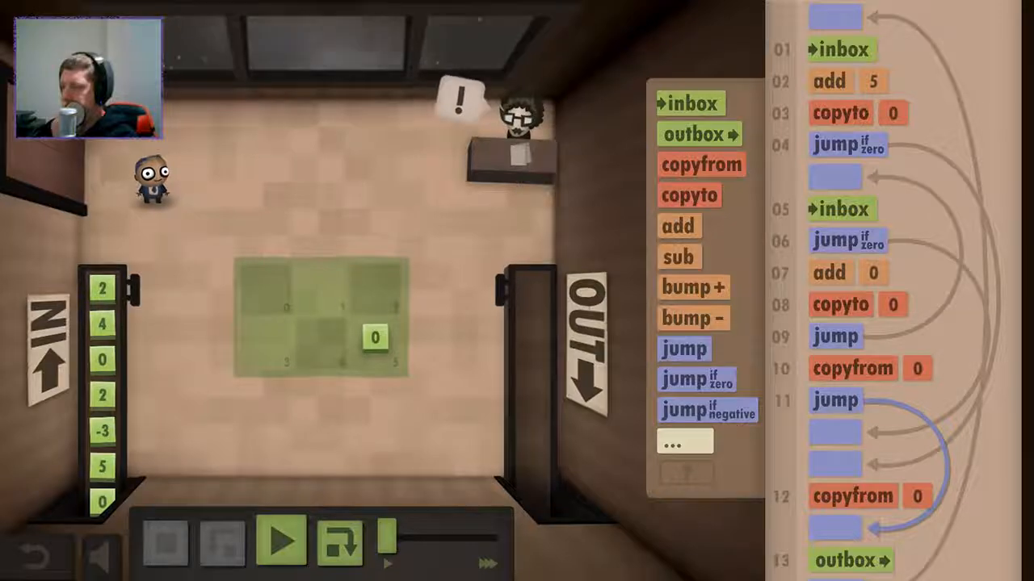
# Add a final jump back to the top and run the program, outputting 4 and 6.
pyautogui.click(280, 539)
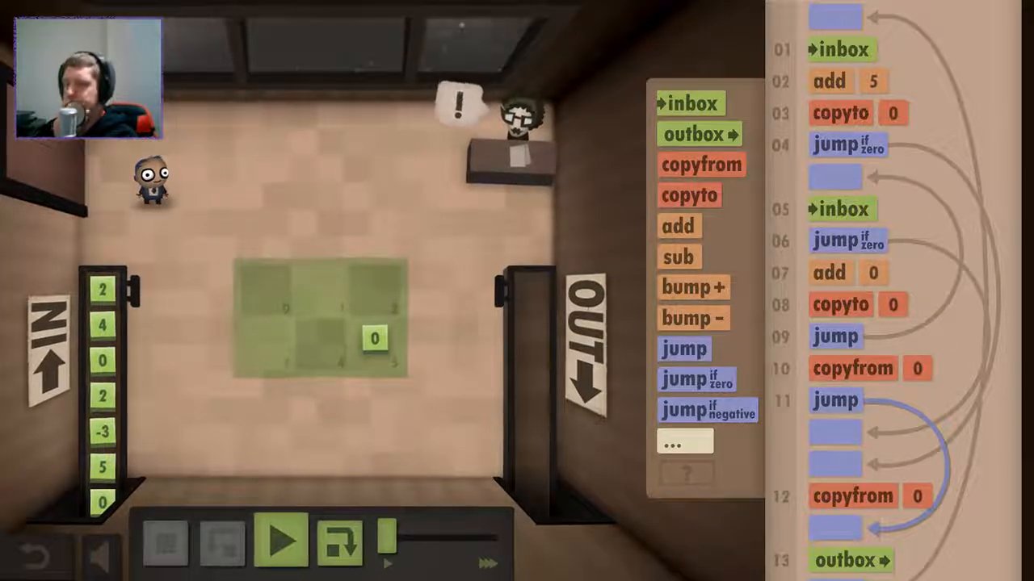
pyautogui.click(281, 539)
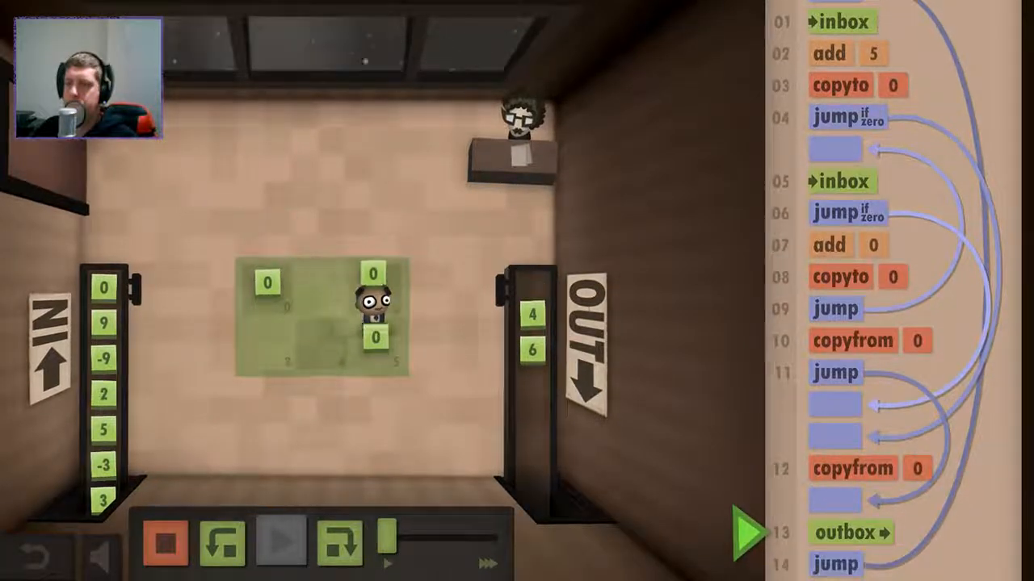
# Keep the program running until the third sum, 0, reaches the outbox.
pyautogui.click(739, 532)
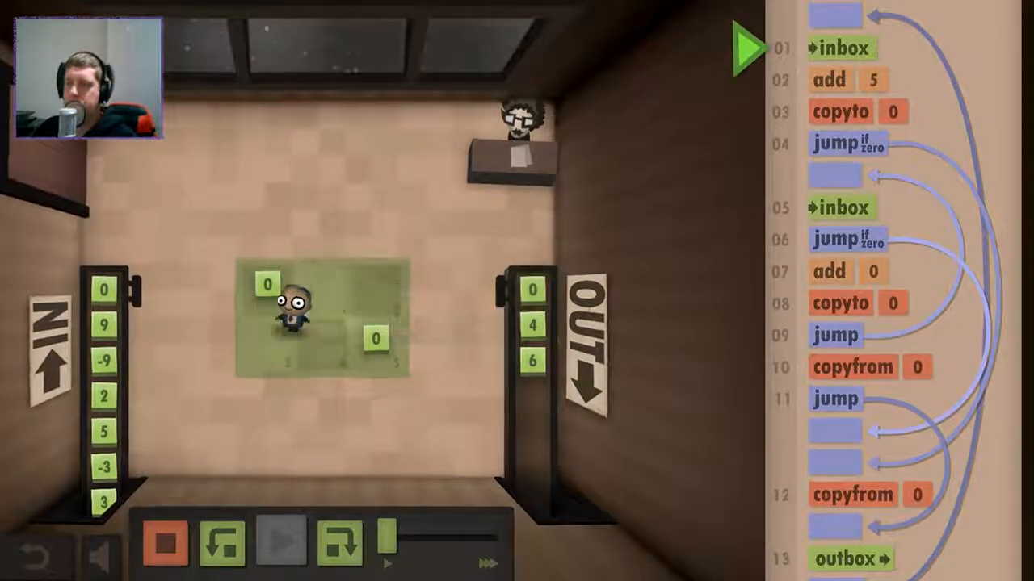
pyautogui.click(281, 540)
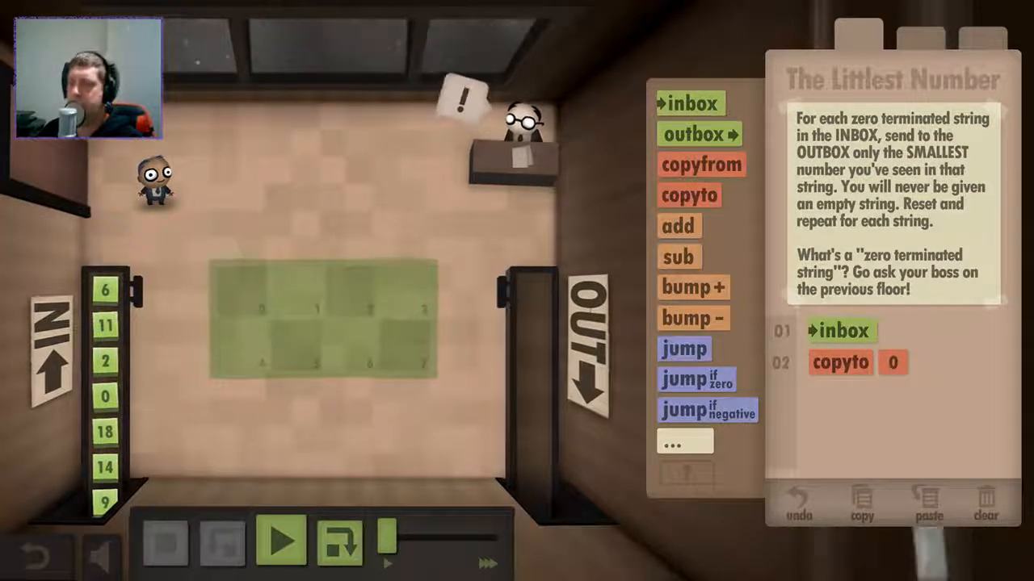
pyautogui.click(696, 379)
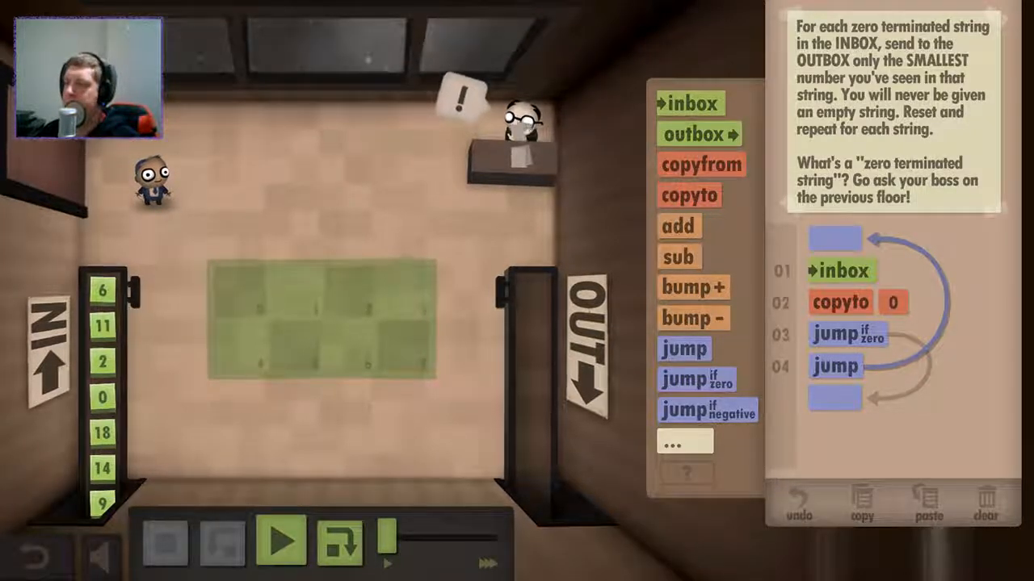
pyautogui.click(691, 103)
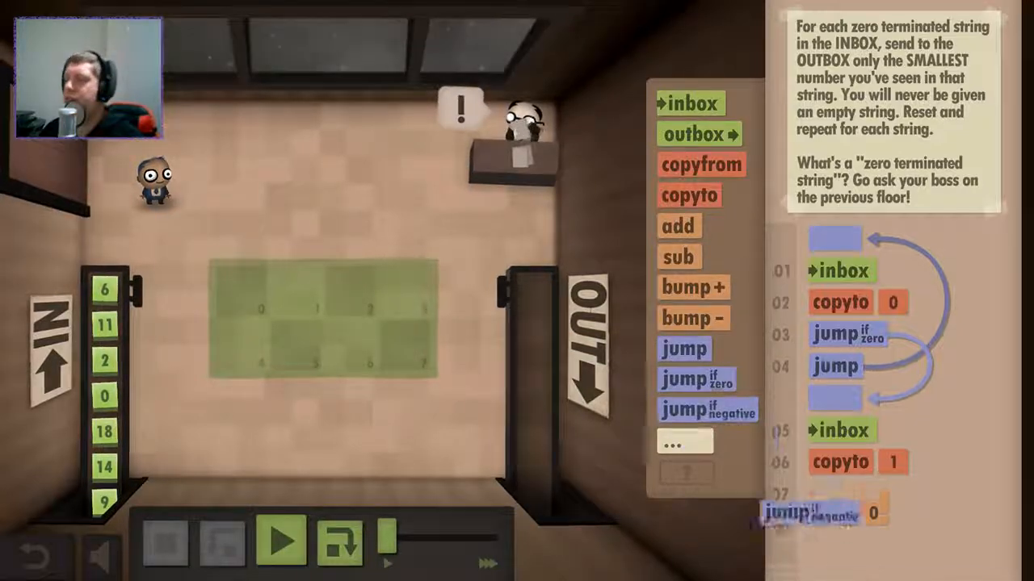
pyautogui.scroll(-3)
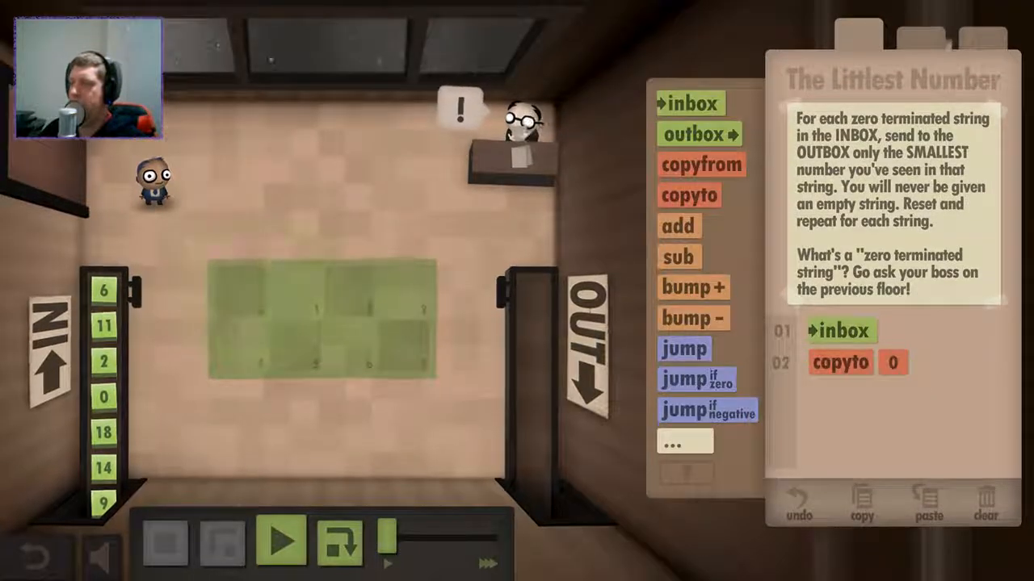
# Build twelve commands comparing each input against tile 0 and outputting tile 2.
pyautogui.click(688, 103)
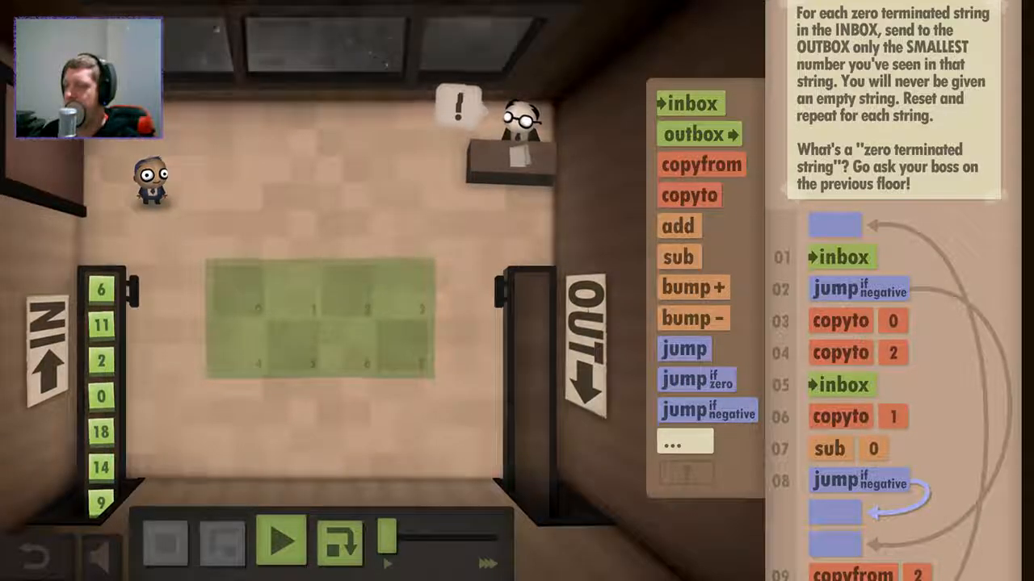
pyautogui.scroll(-3)
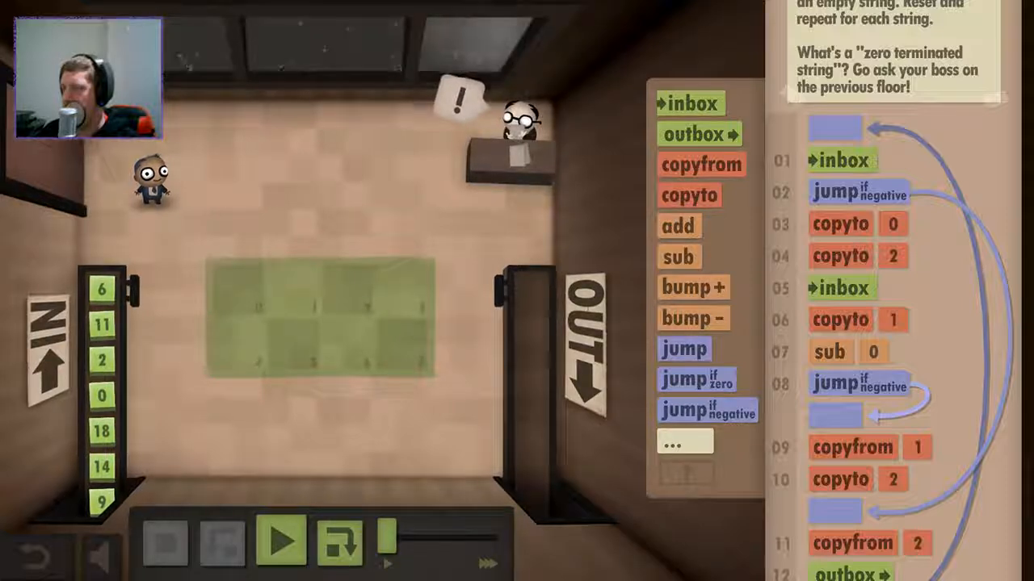
# Add jumps back to the second inbox after the negative check and to the start after outbox.
pyautogui.click(281, 541)
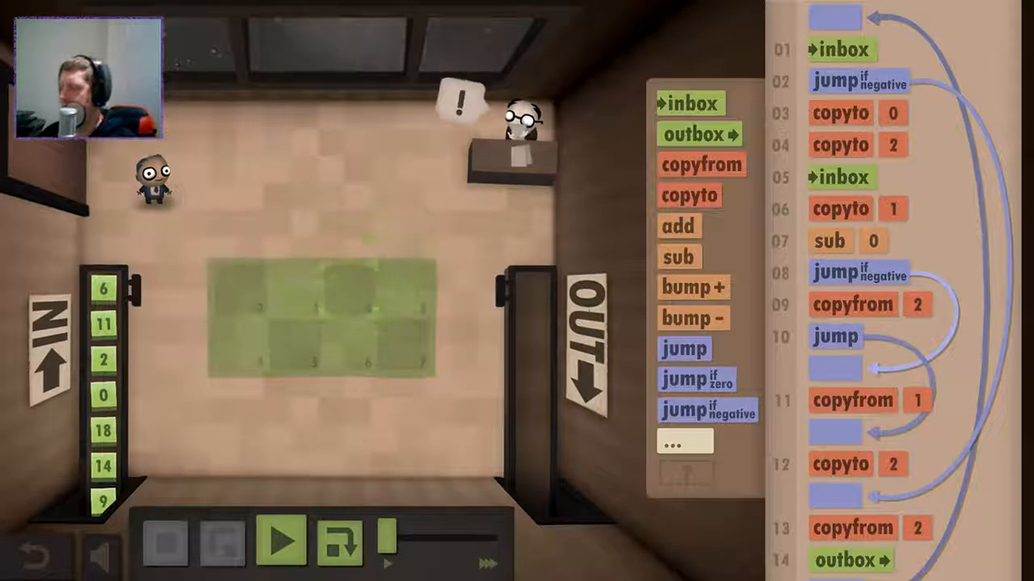
pyautogui.click(280, 541)
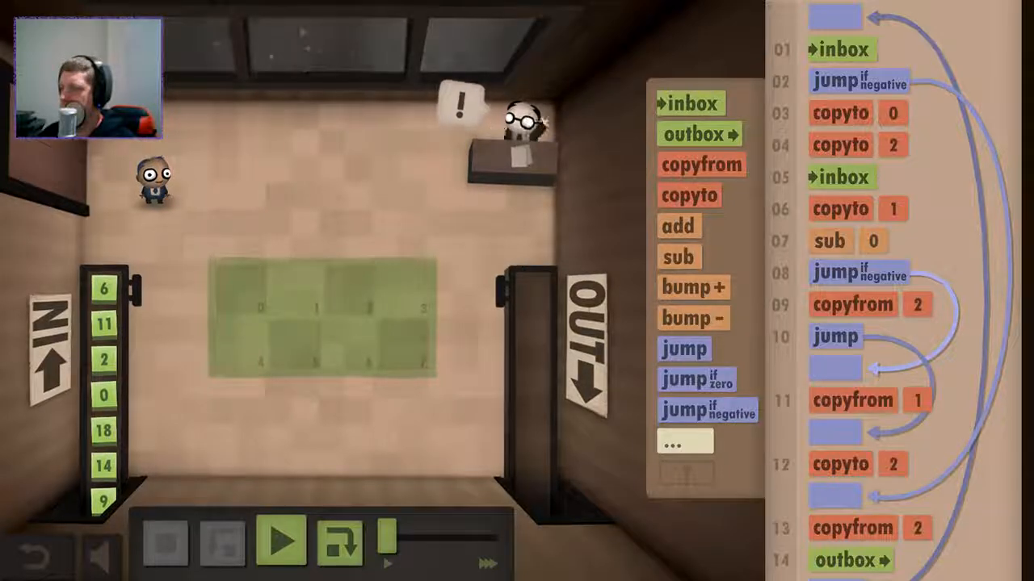
pyautogui.click(281, 541)
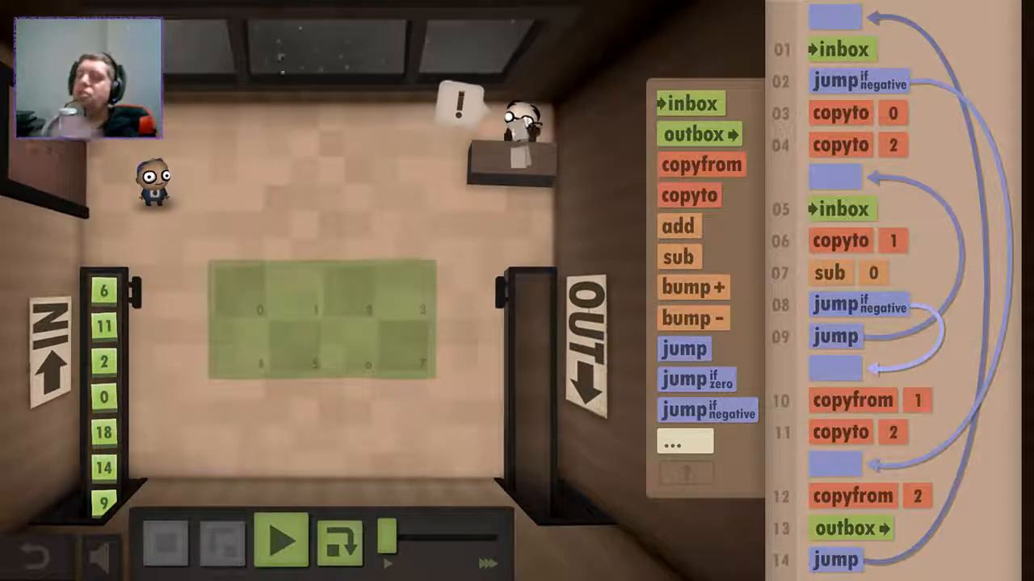
# Run the fourteen-command program once, then stop it to return to editing.
pyautogui.click(281, 540)
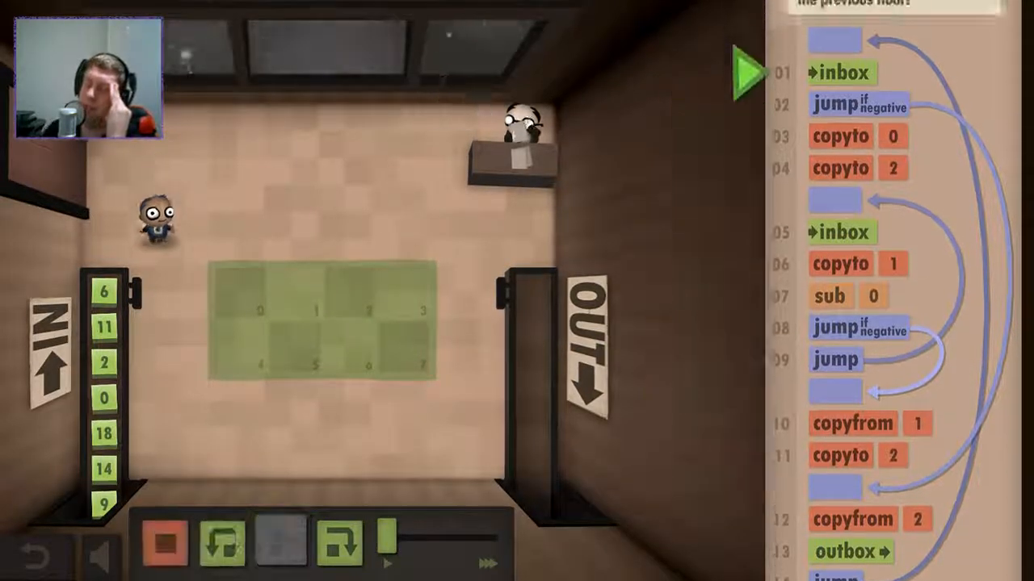
pyautogui.click(280, 542)
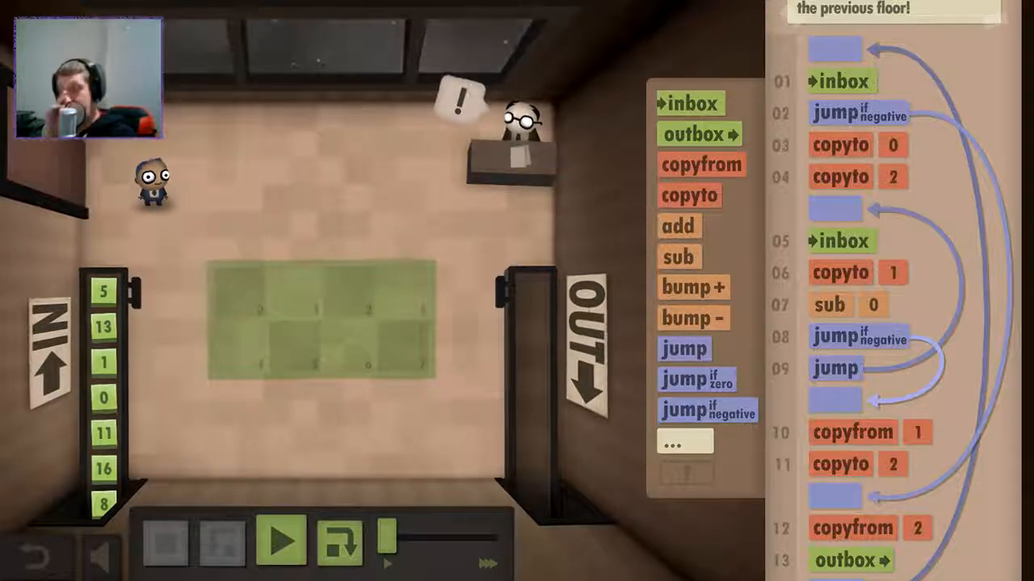
# Stop and reset, then add a jump after copyto 2 back to a label above line 05 inbox.
pyautogui.click(281, 541)
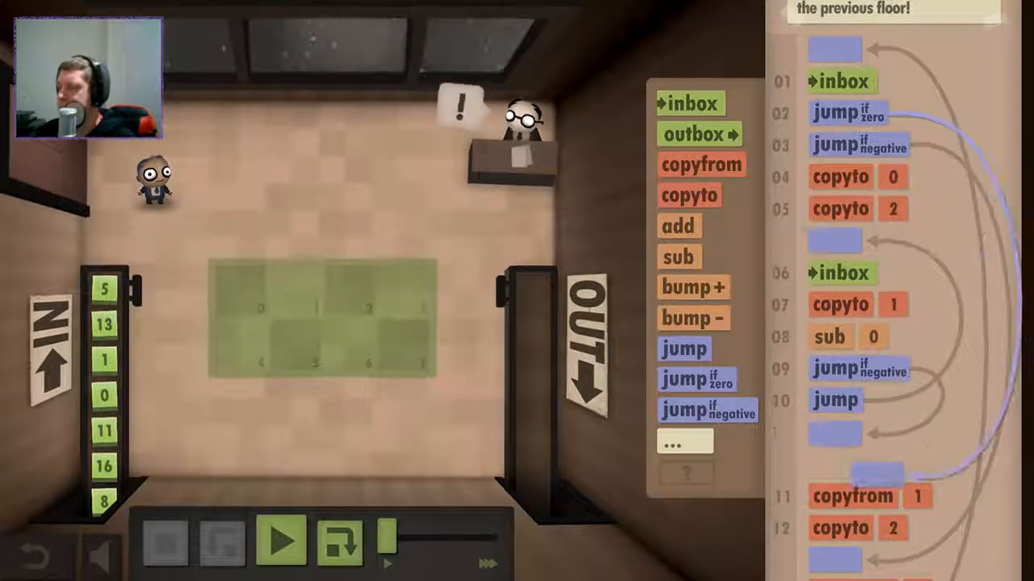
pyautogui.scroll(-3)
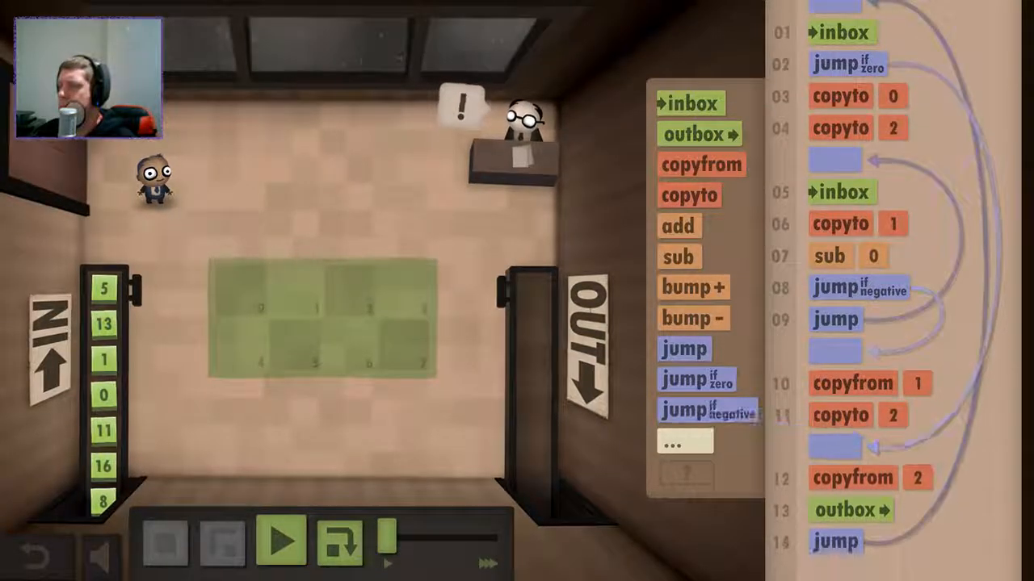
pyautogui.click(280, 541)
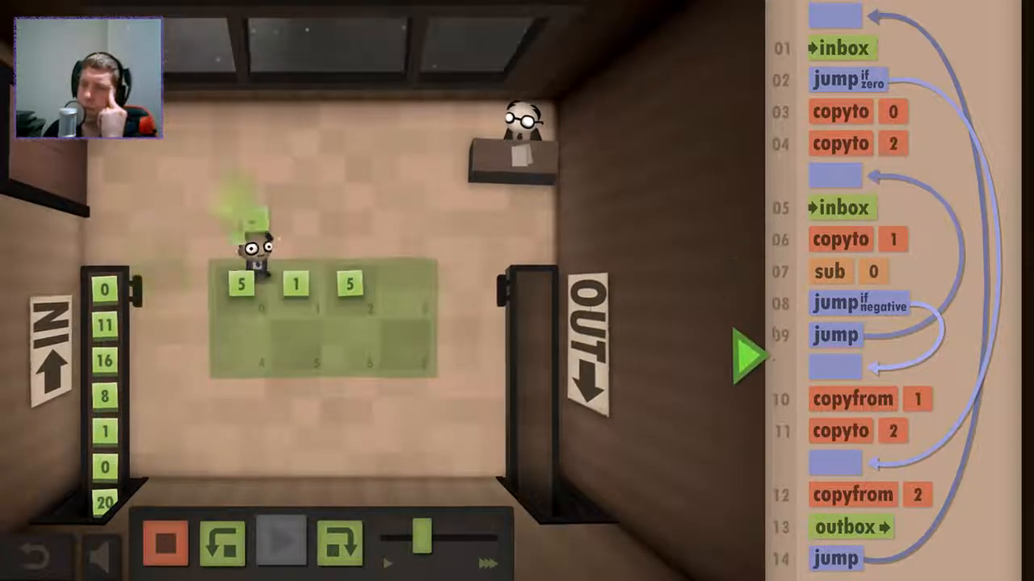
pyautogui.click(743, 355)
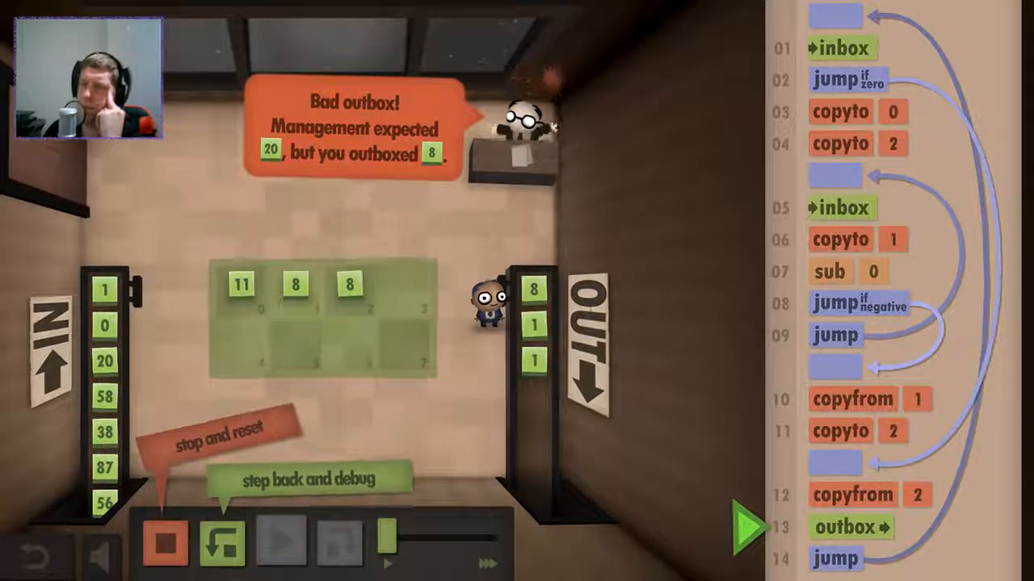
pyautogui.click(166, 541)
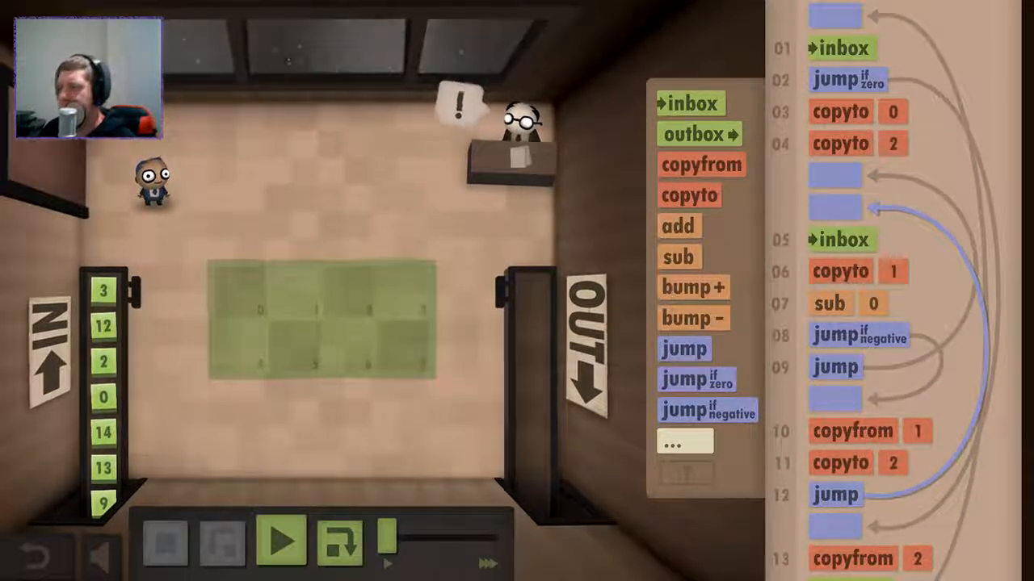
# Add a jump-if-zero after the second inbox to the output labels and rerun, which outputs 50 instead of 1.
pyautogui.click(281, 541)
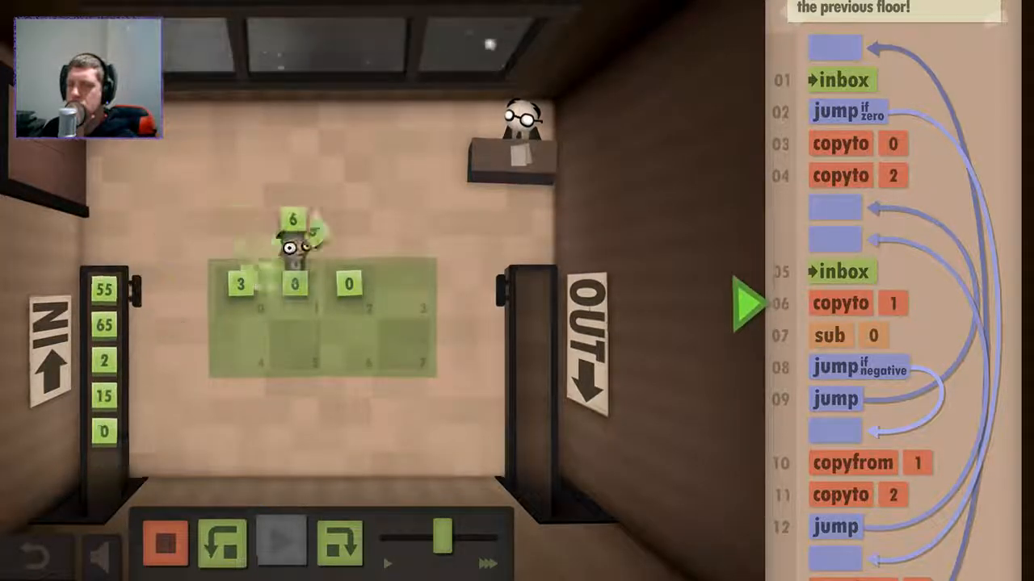
pyautogui.click(166, 541)
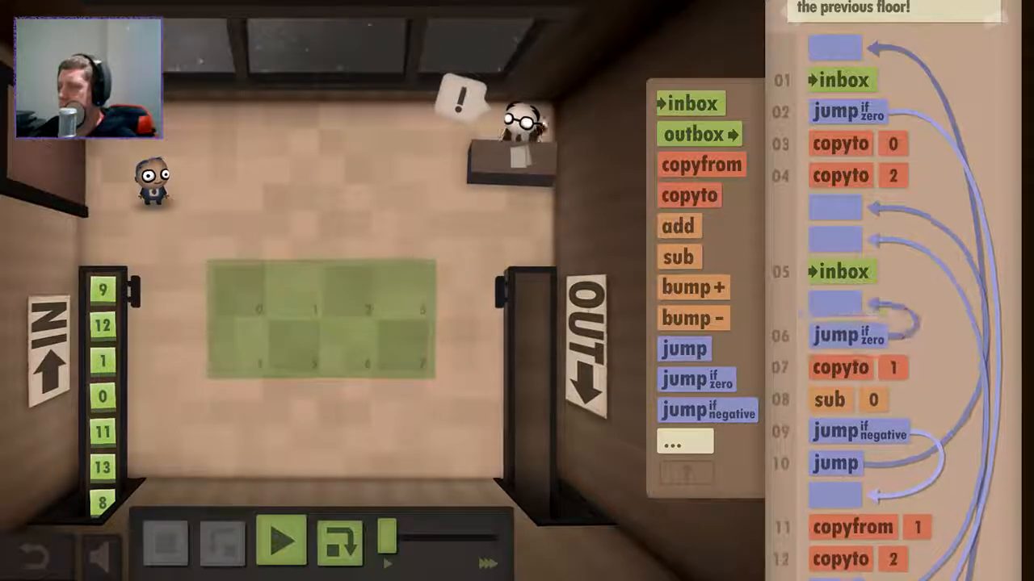
pyautogui.scroll(-3)
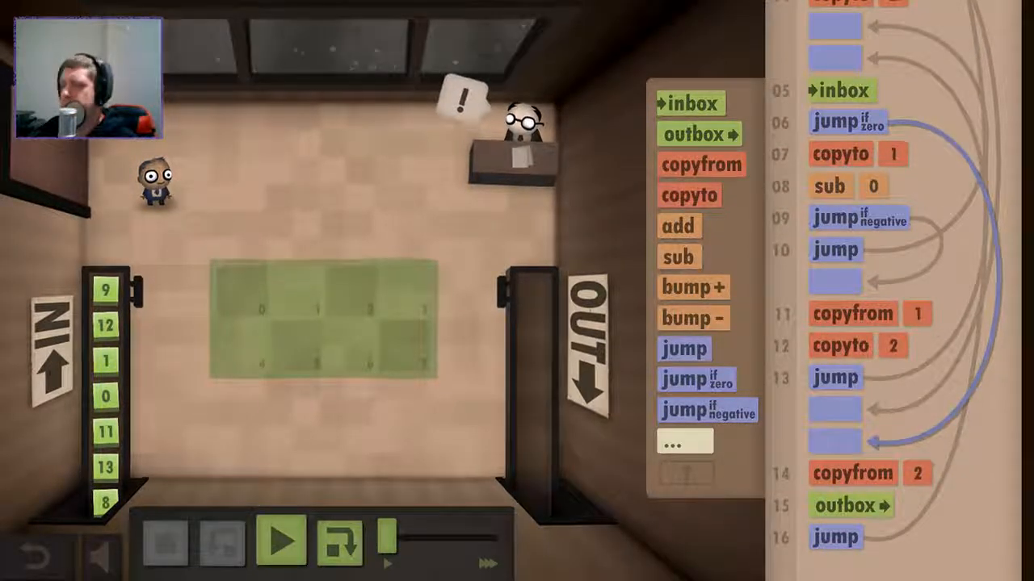
pyautogui.click(281, 540)
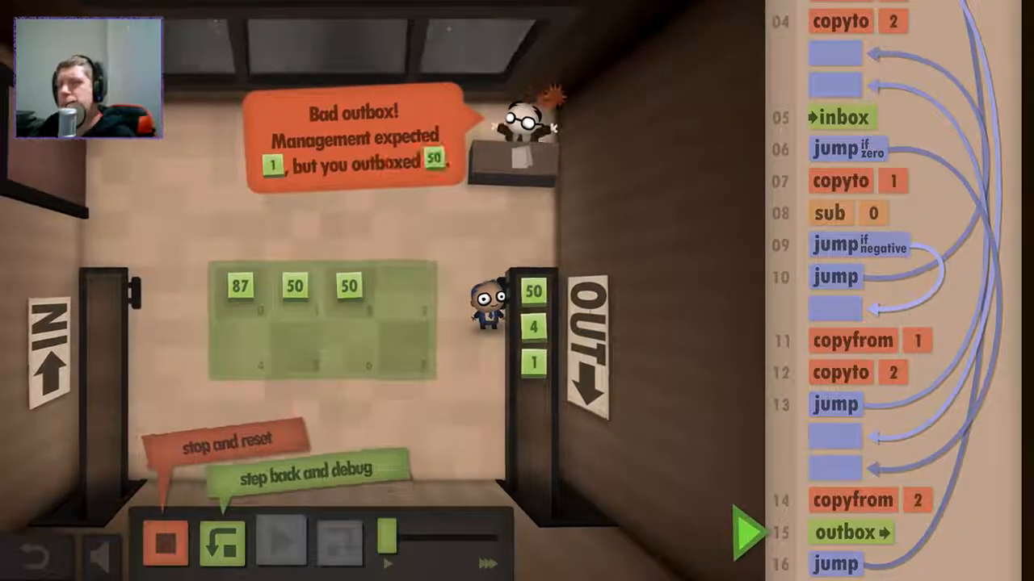
# Reset, rerun and stop, then switch the sub command from tile 0 to tile 2.
pyautogui.click(165, 541)
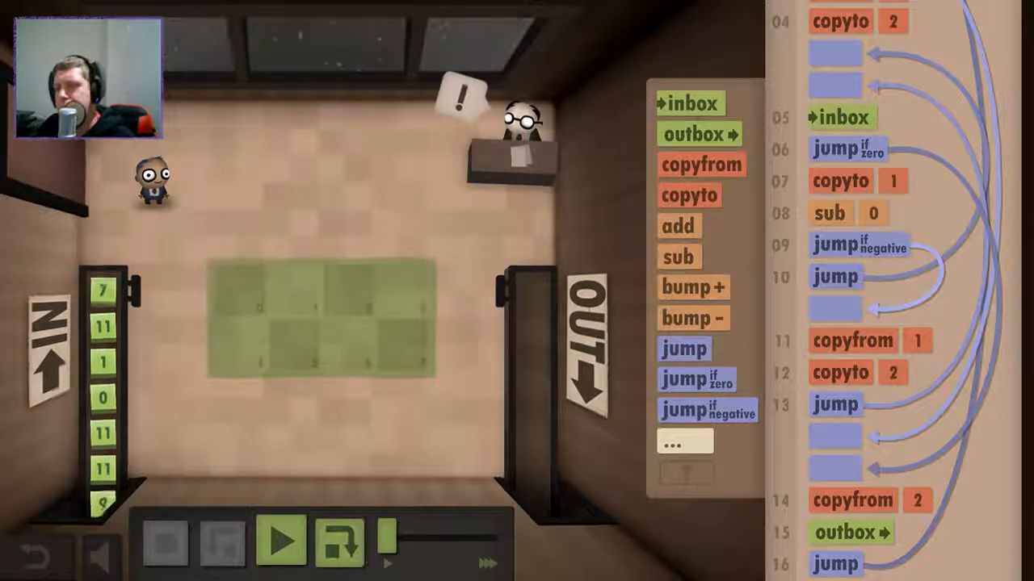
pyautogui.click(281, 539)
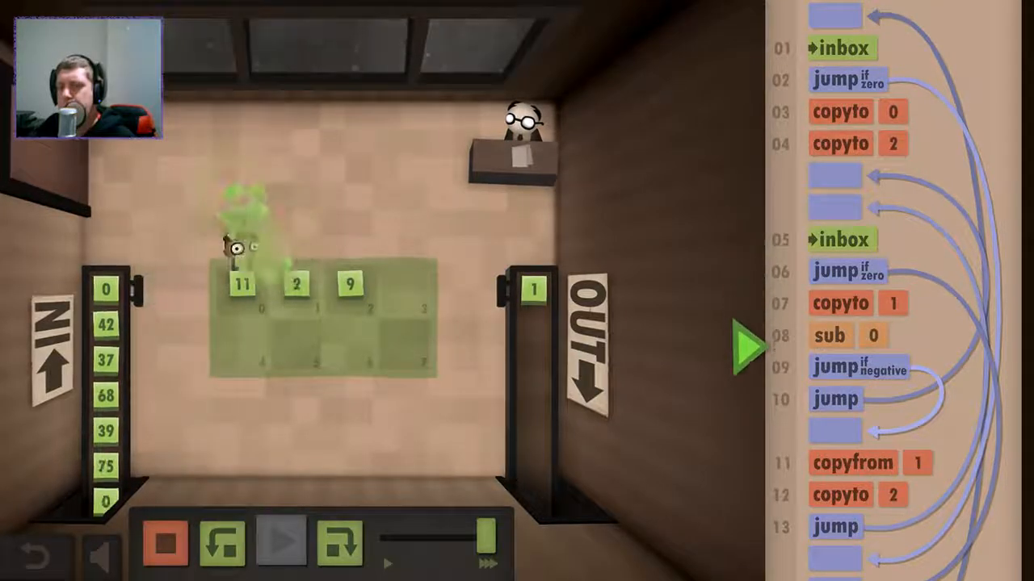
pyautogui.click(281, 543)
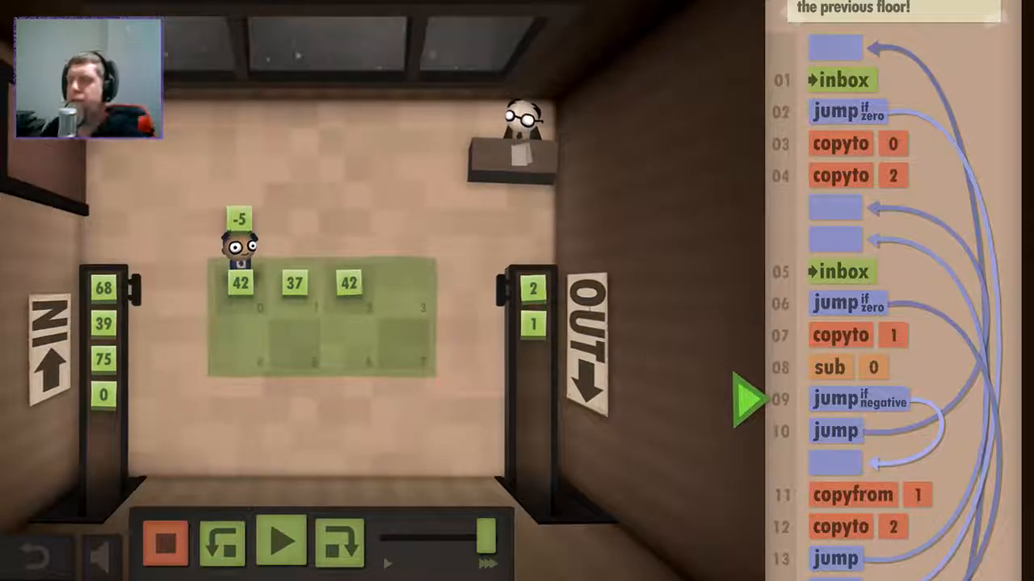
pyautogui.click(283, 541)
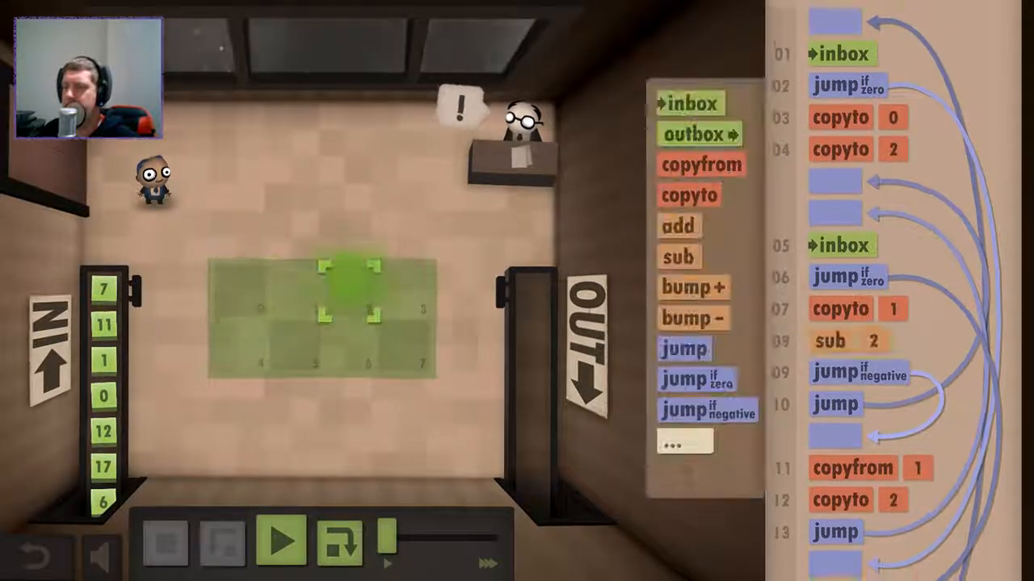
# Play the corrected string-reversing program with the speed slider raised.
pyautogui.click(282, 541)
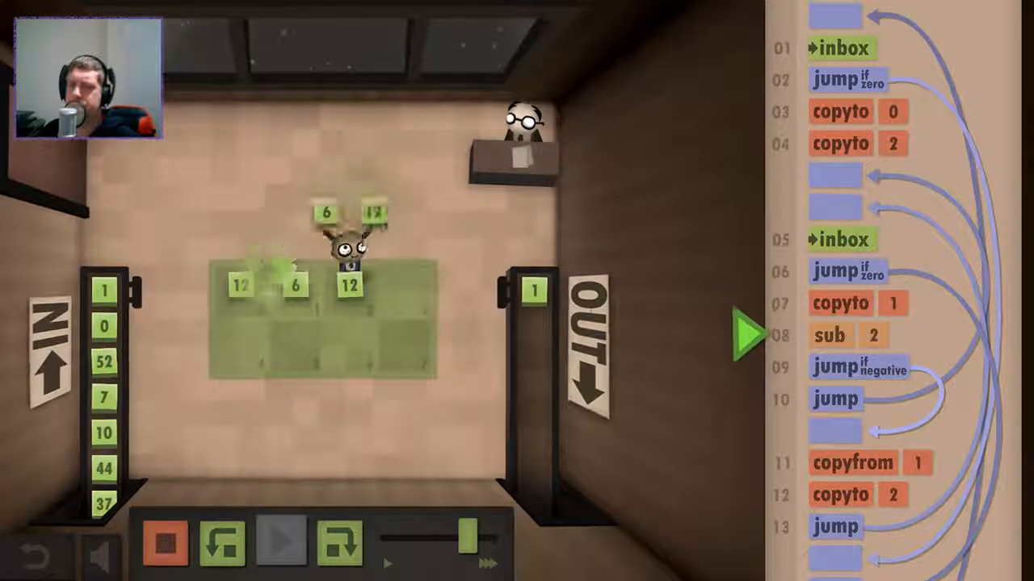
pyautogui.click(280, 541)
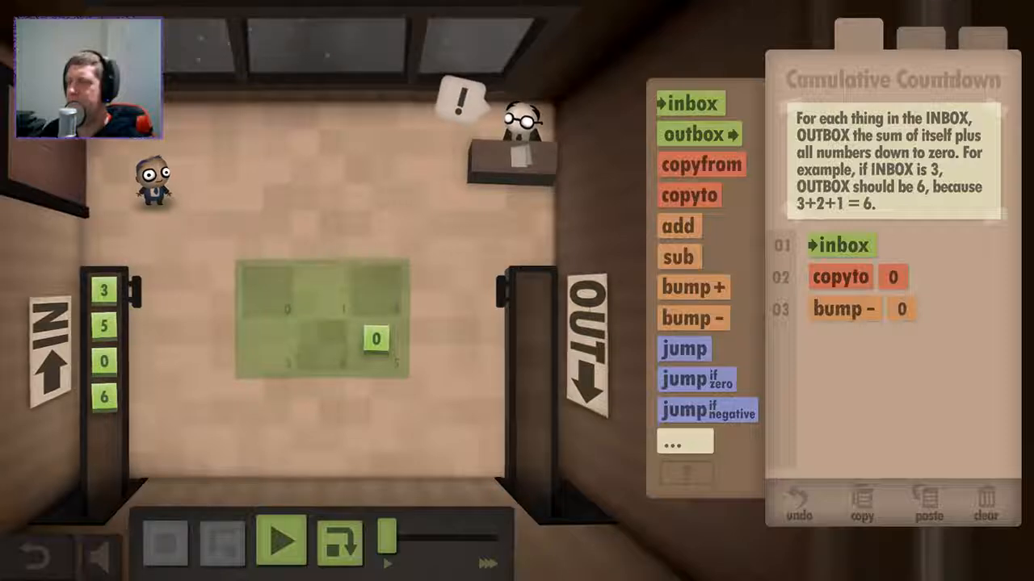
# Loop bump-minus 0, add 1 and copyto 1 with a jump back to a label above bump- 0.
pyautogui.click(689, 194)
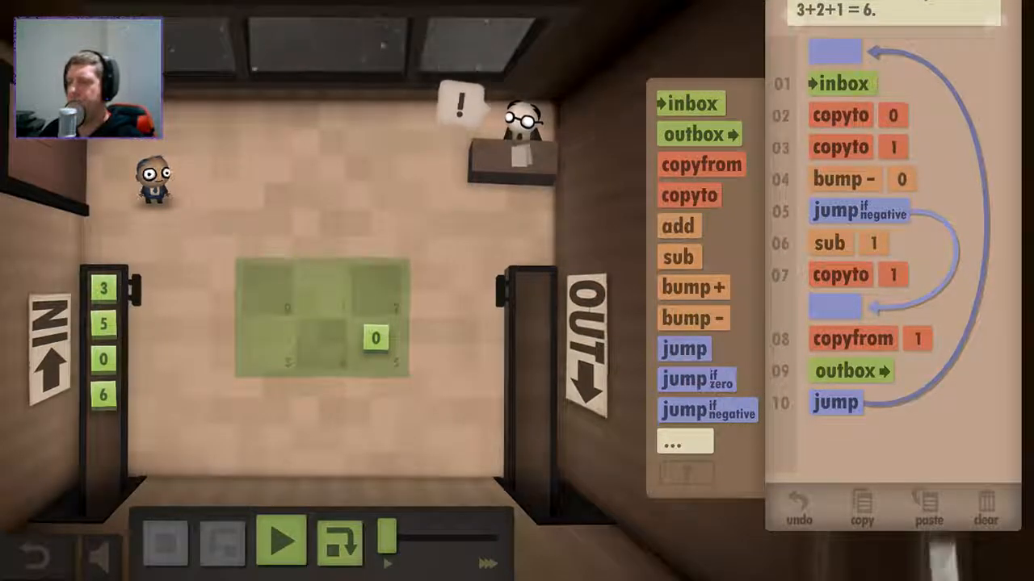
pyautogui.click(280, 541)
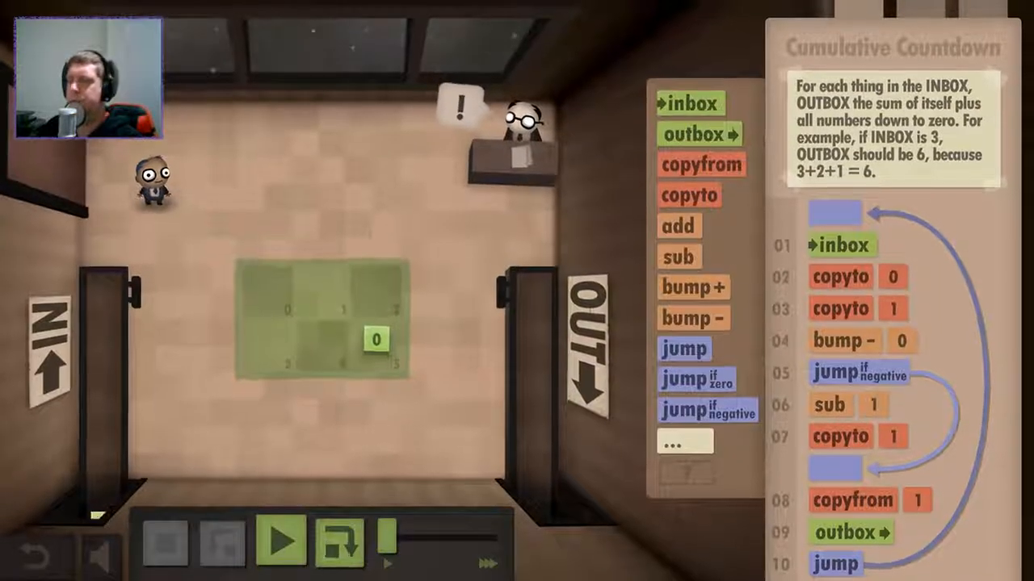
pyautogui.click(285, 541)
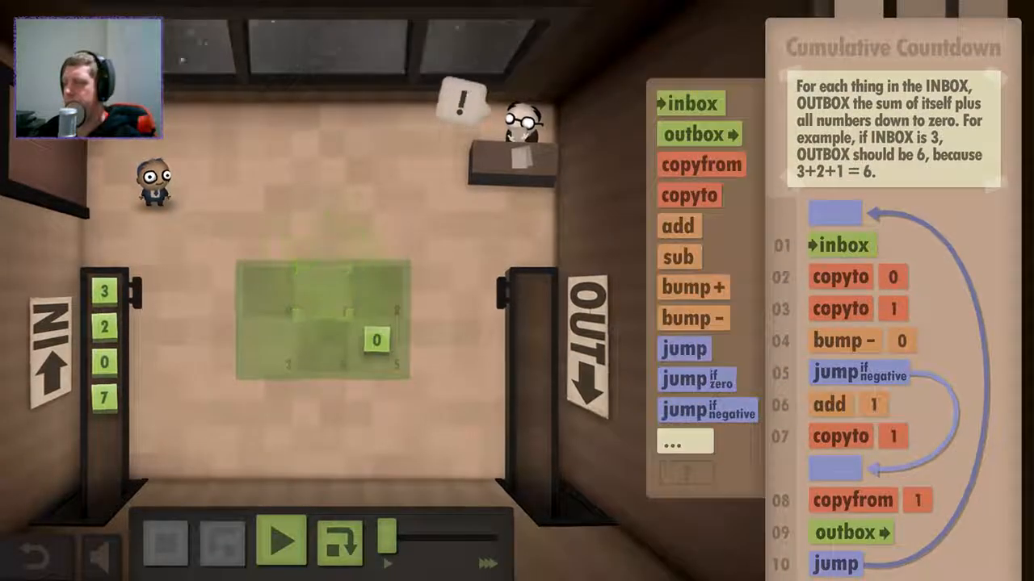
pyautogui.click(285, 541)
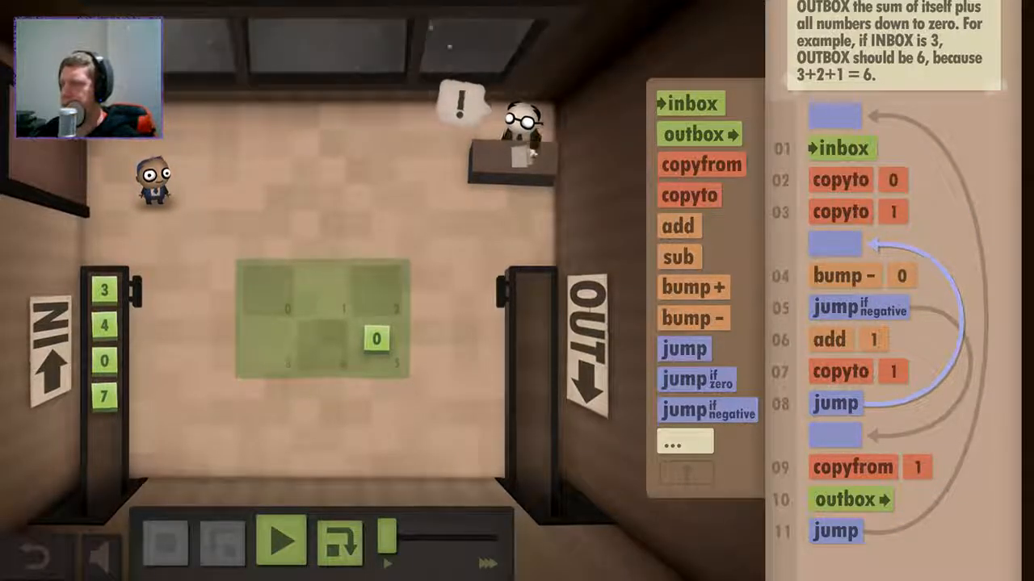
# Change jump if negative to jump if zero and add a jump if negative, both targeting copyfrom 1.
pyautogui.click(282, 541)
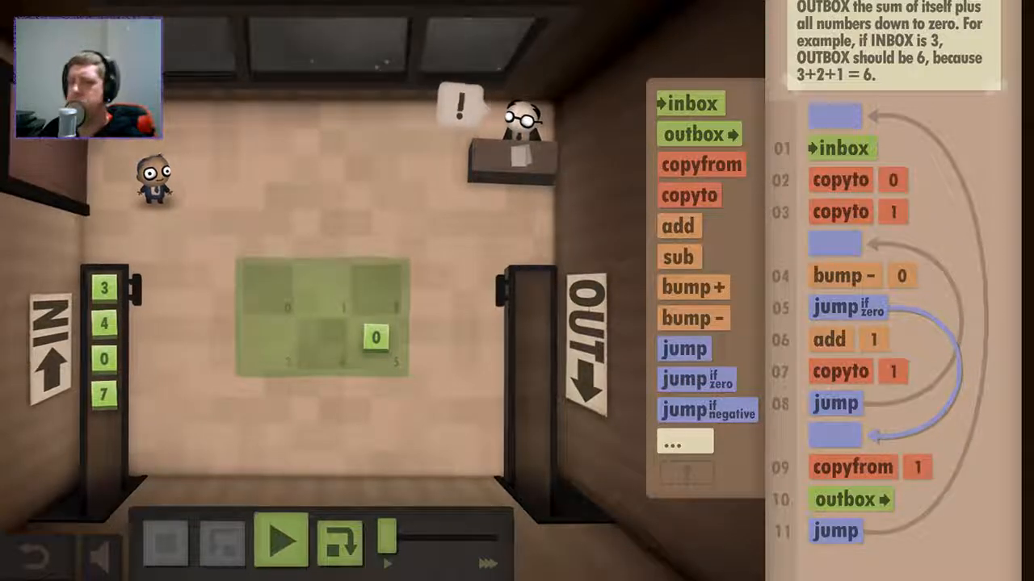
pyautogui.click(280, 541)
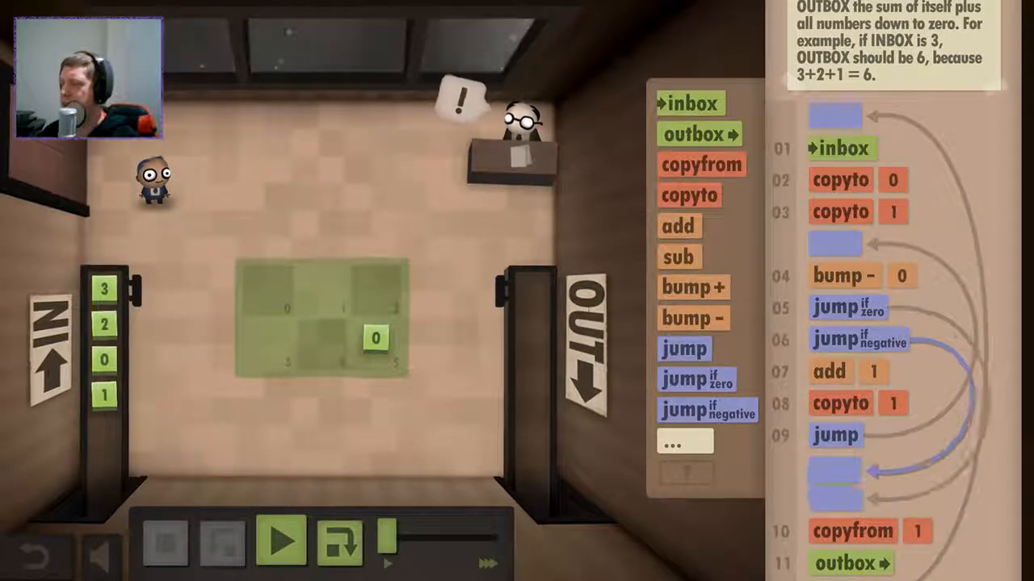
# Delete the early copyto 1, hit the empty-tile add error on a test run, and reset.
pyautogui.click(280, 541)
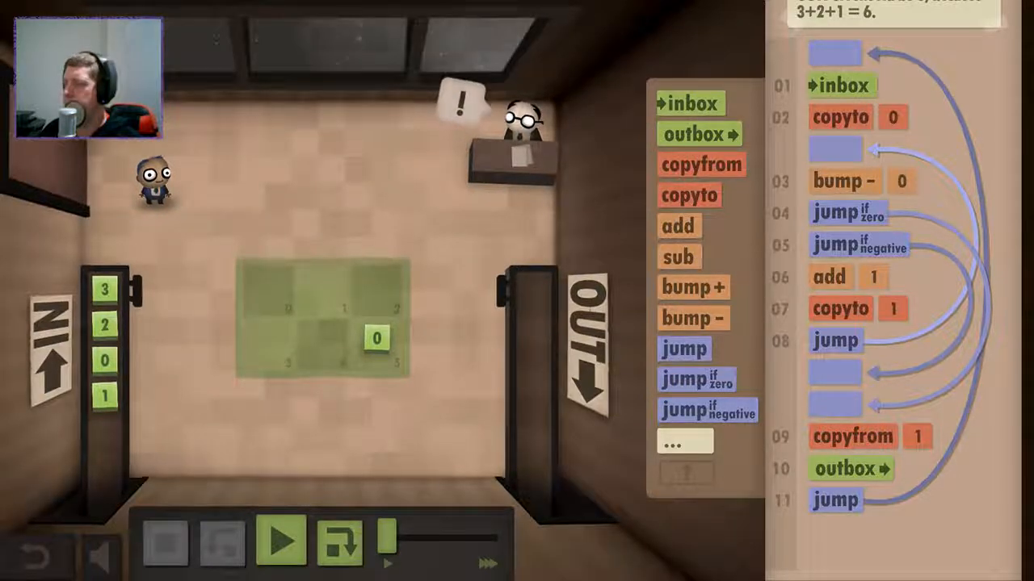
pyautogui.click(280, 541)
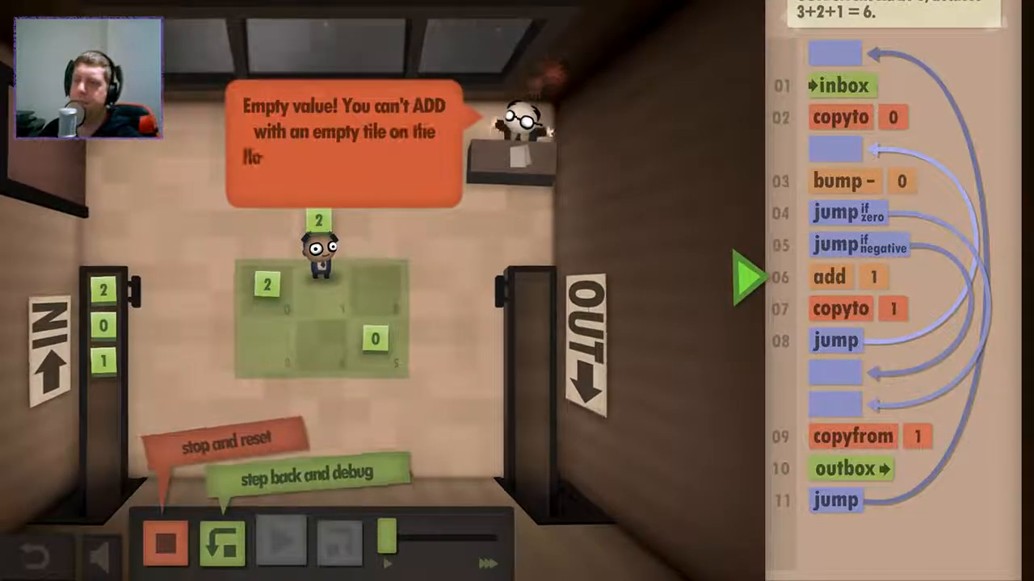
pyautogui.click(165, 542)
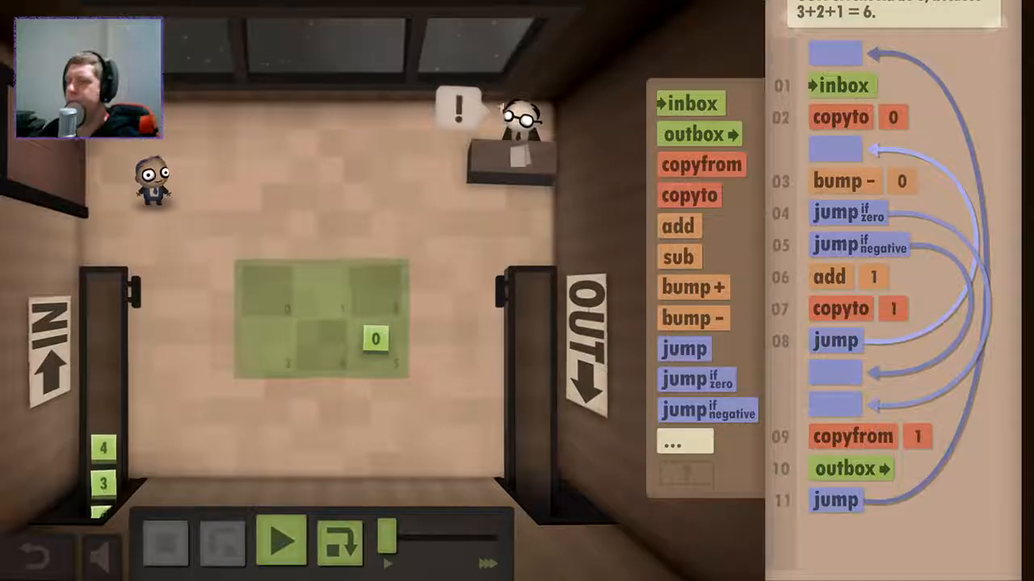
# Re-add copyto 1, add a jump if zero after inbox to the output, and delete jump if negative.
pyautogui.click(280, 542)
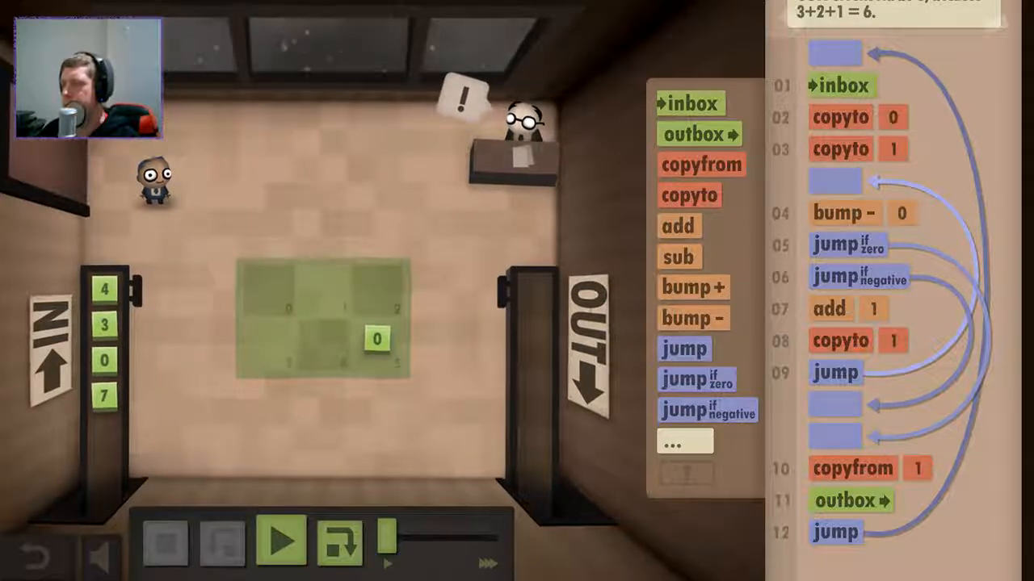
pyautogui.click(281, 539)
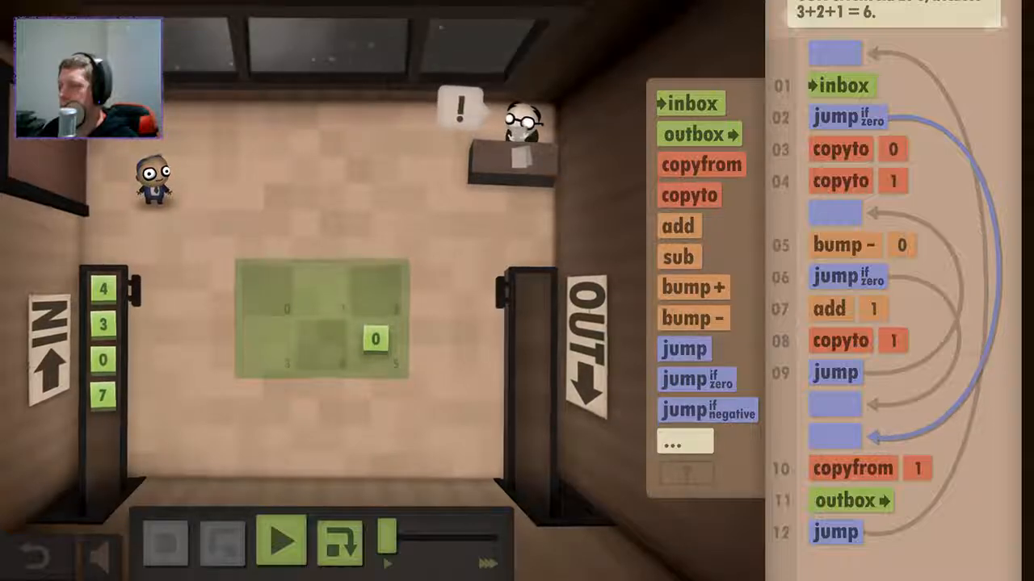
# Move the jump-if-zero label between copyfrom 1 and outbox so zero inputs go straight out.
pyautogui.click(280, 541)
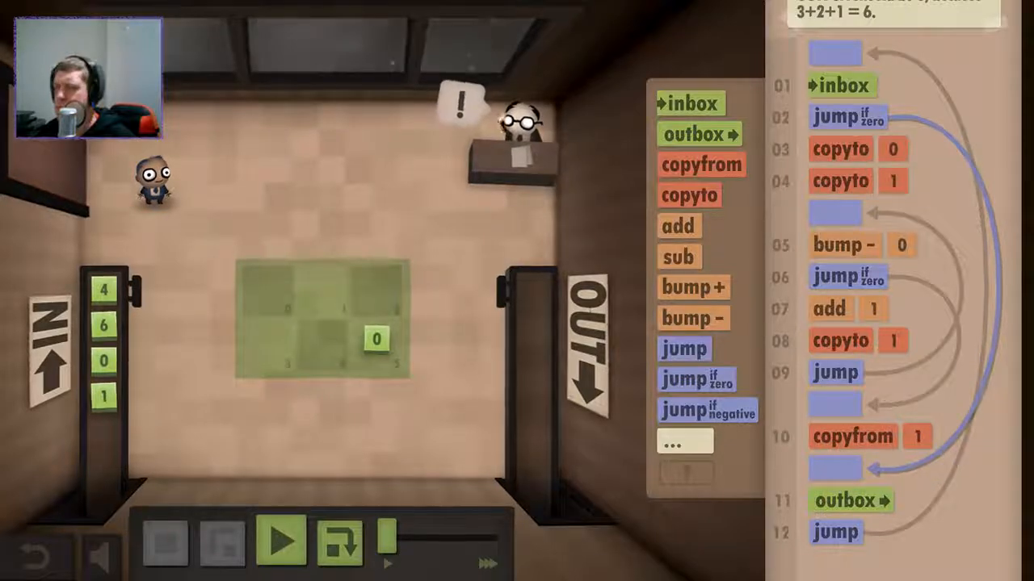
pyautogui.click(281, 541)
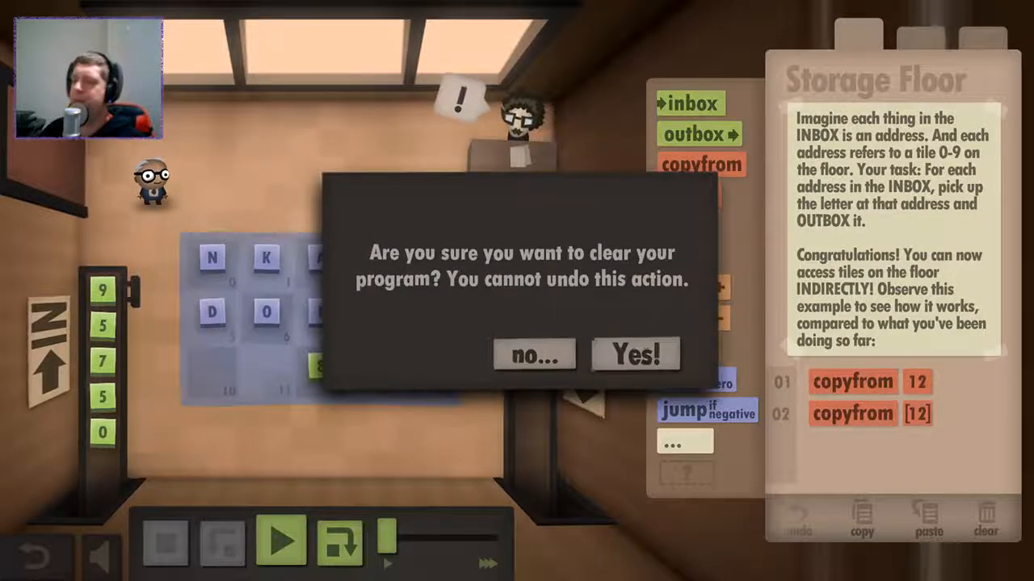
# Confirm clearing the Storage Floor example program and start a new one with an inbox command.
pyautogui.click(636, 355)
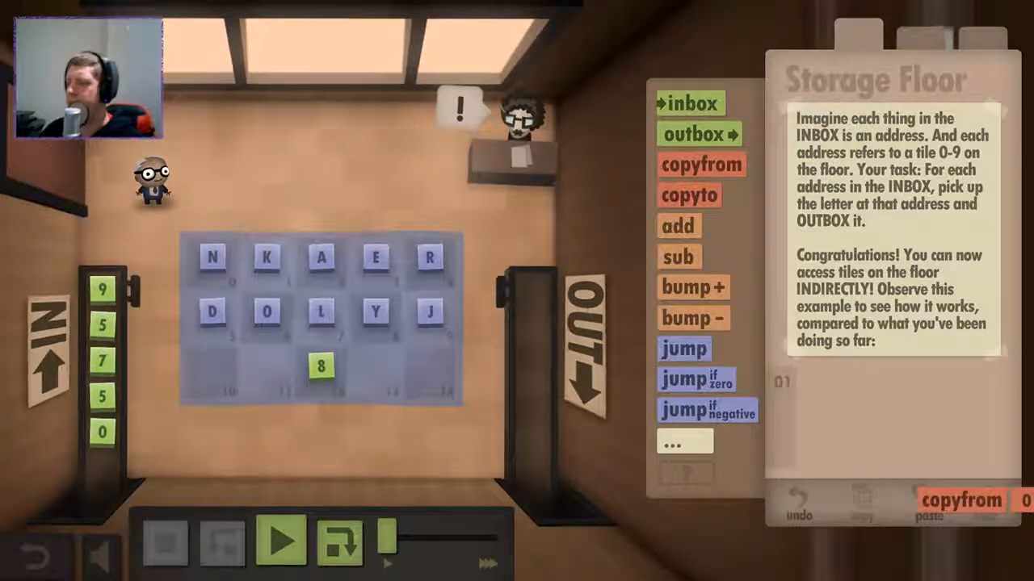
pyautogui.click(692, 102)
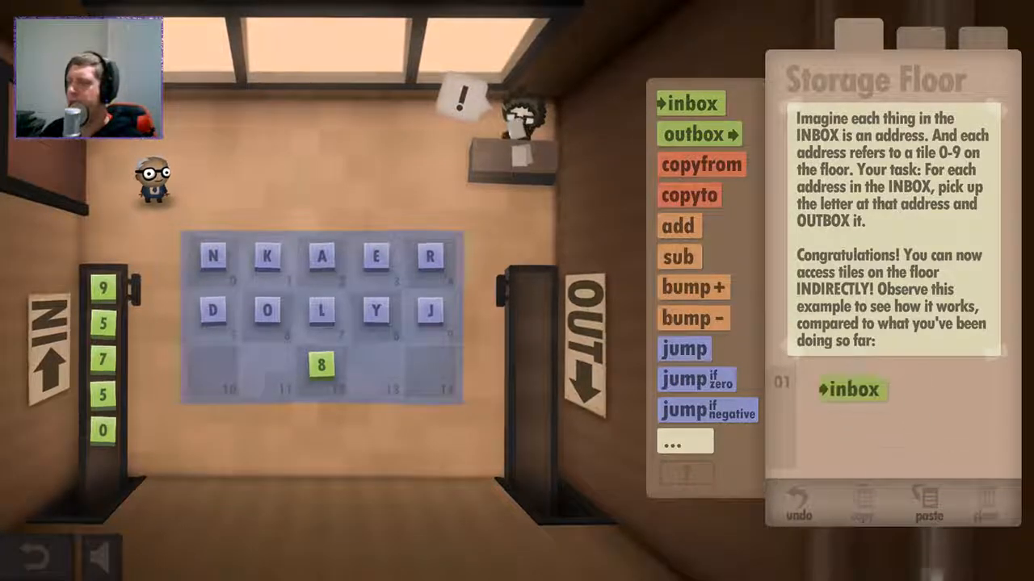
pyautogui.click(282, 541)
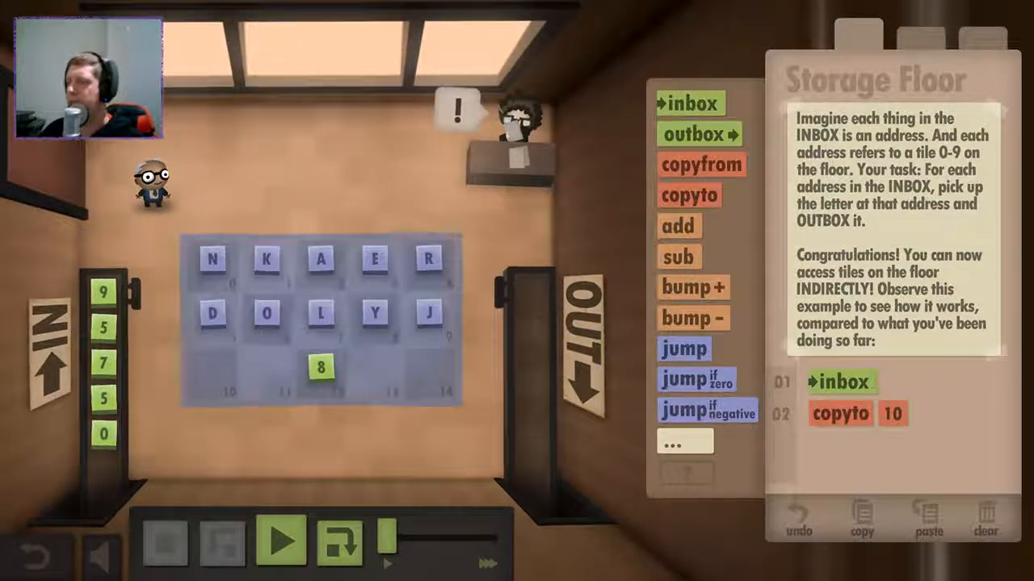
pyautogui.click(701, 165)
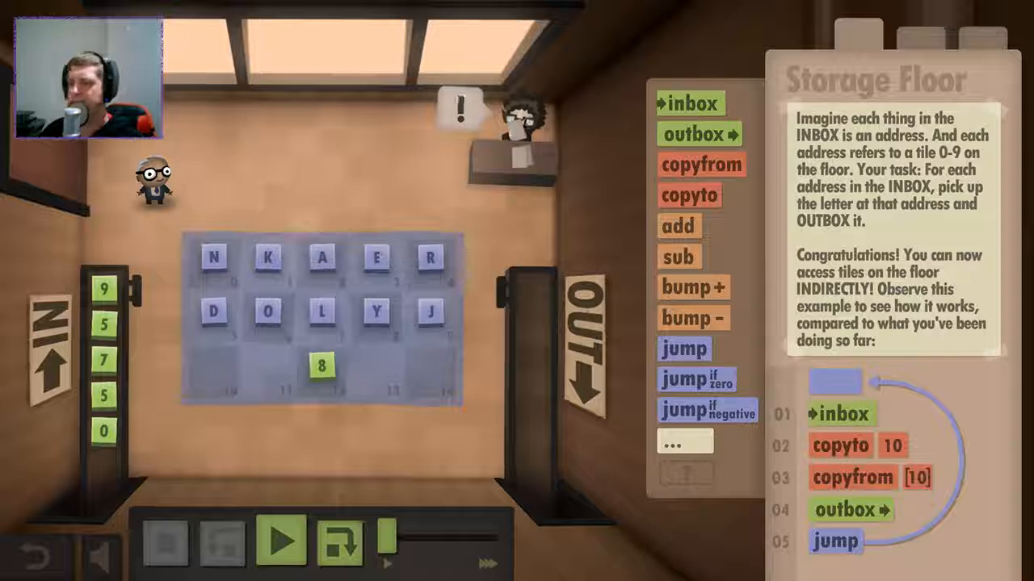
pyautogui.click(282, 541)
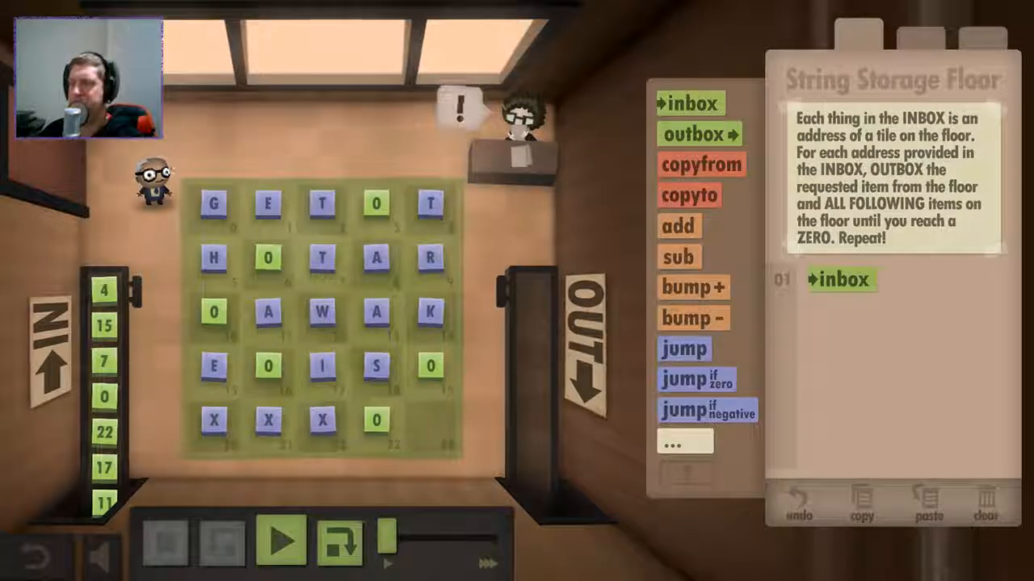
# Build the seven-command program: inbox, copyto 24, copyfrom [24], jump if zero, outbox, inbox, jump.
pyautogui.click(689, 194)
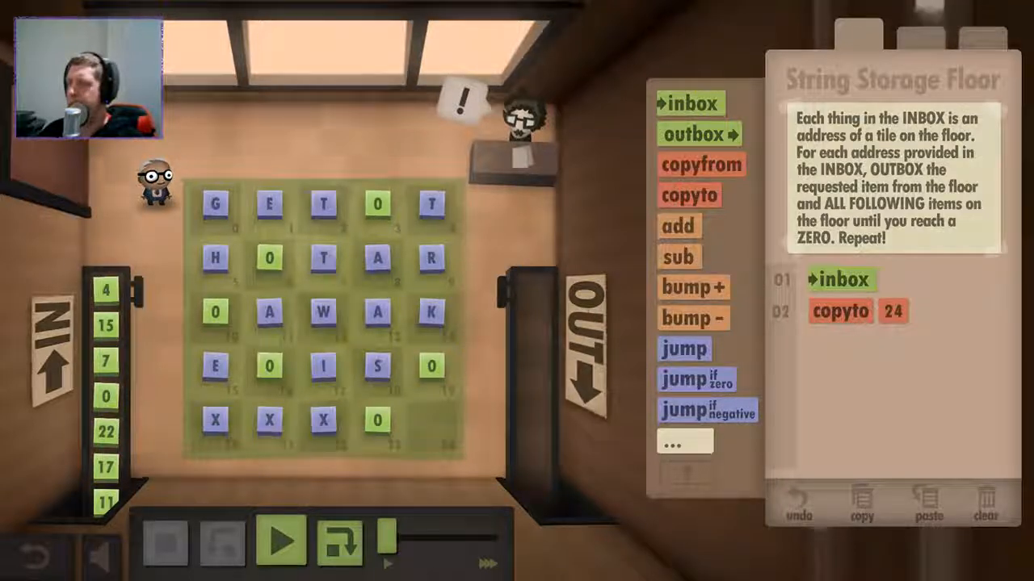
pyautogui.click(701, 164)
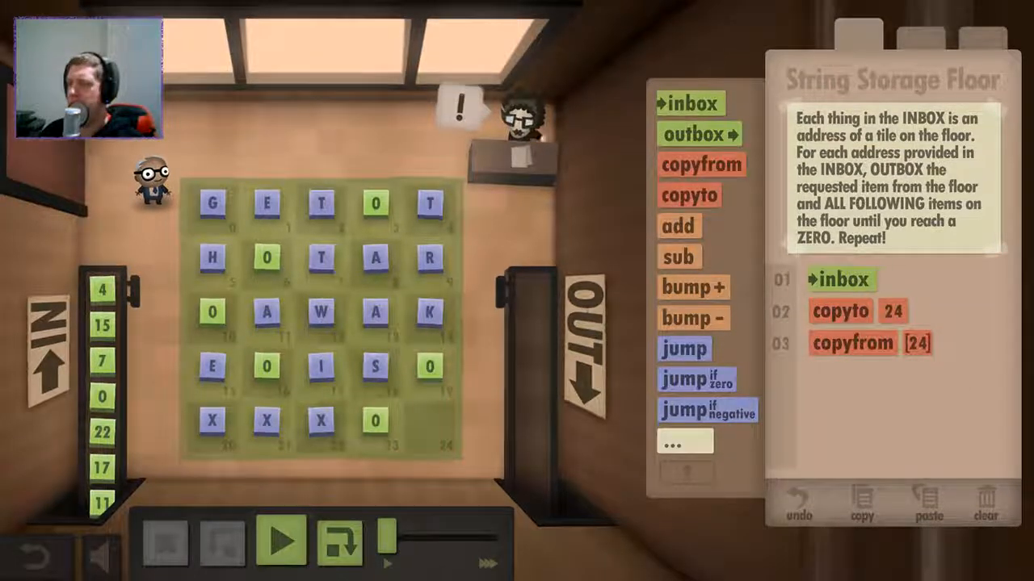
pyautogui.click(696, 379)
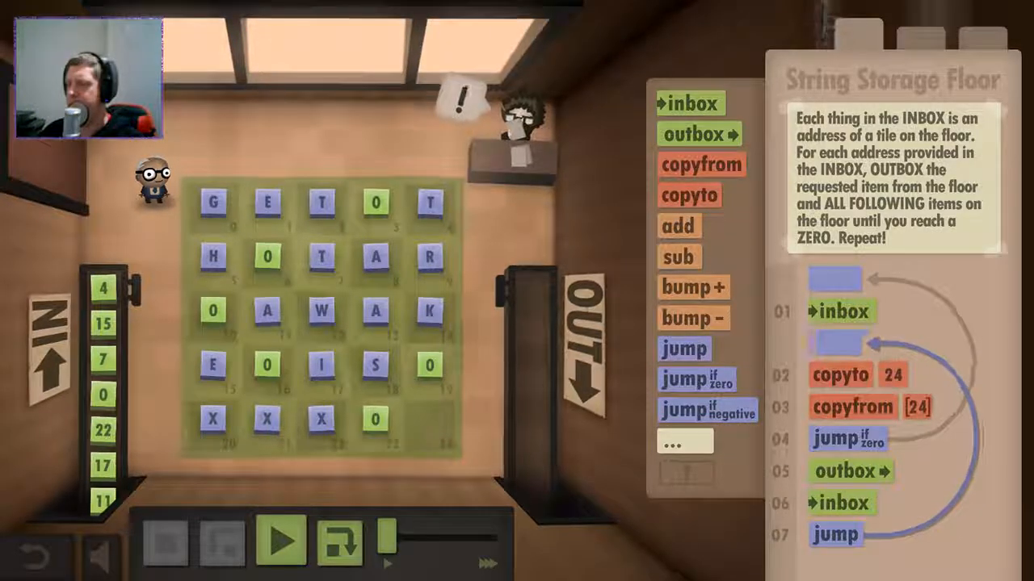
# Replace the second inbox with bump+ 24, loop the jump to copyfrom [24], and run.
pyautogui.click(280, 541)
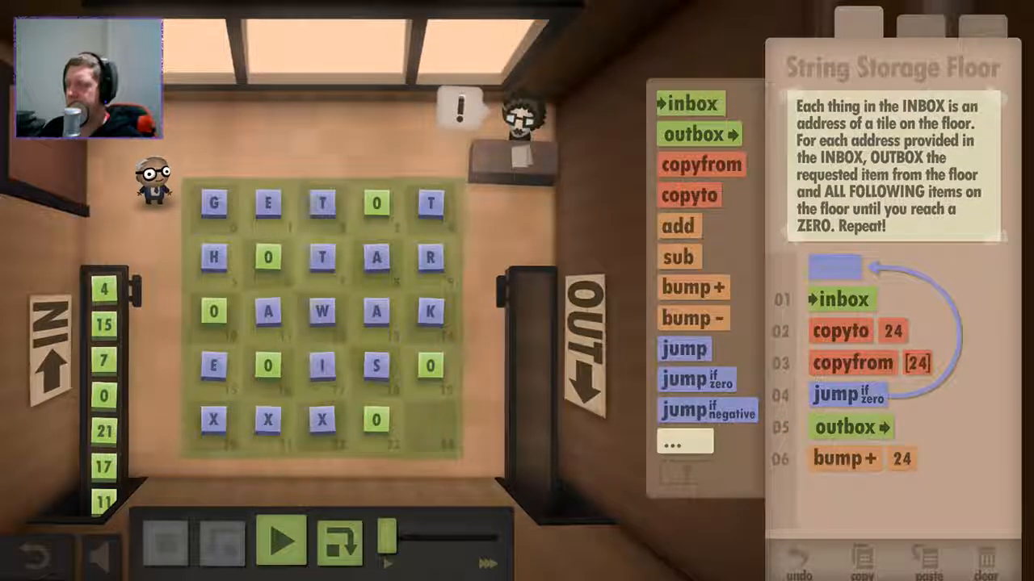
pyautogui.click(684, 349)
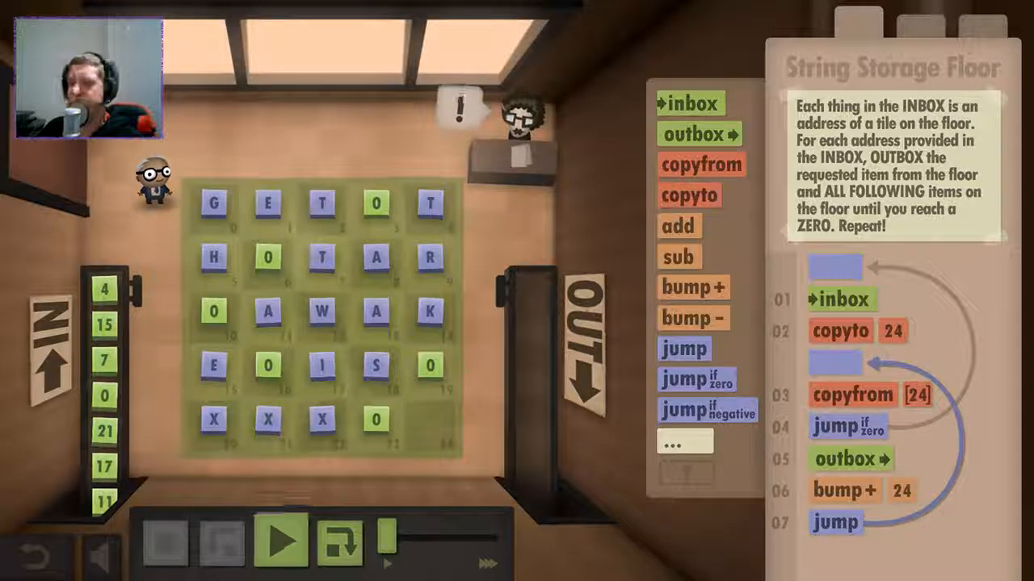
pyautogui.click(279, 541)
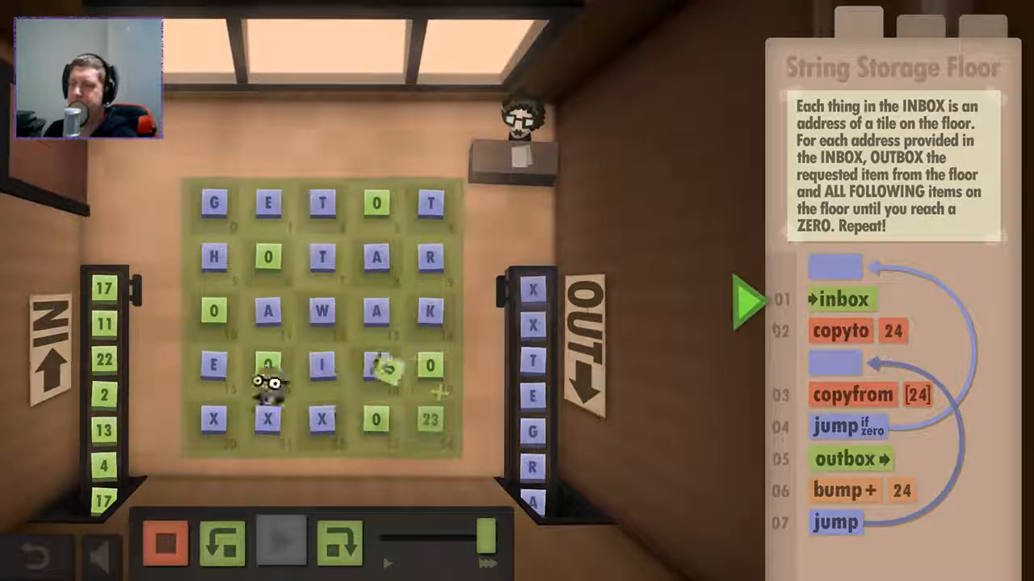
# Speed up the String Storage Floor run until the outbox completes and String Reverse opens.
pyautogui.click(340, 543)
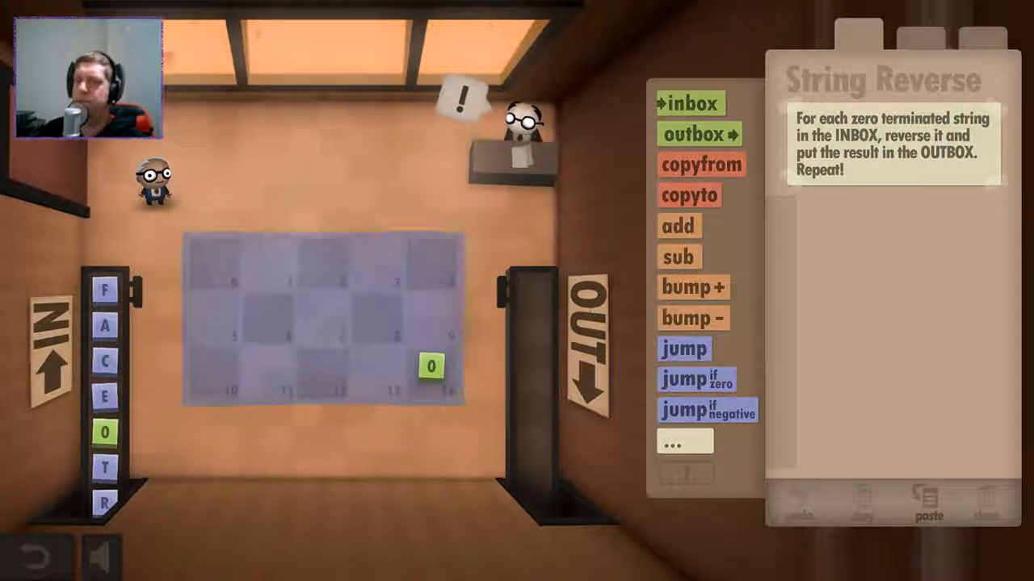
# Add an inbox command as the String Reverse program's first step.
pyautogui.click(688, 103)
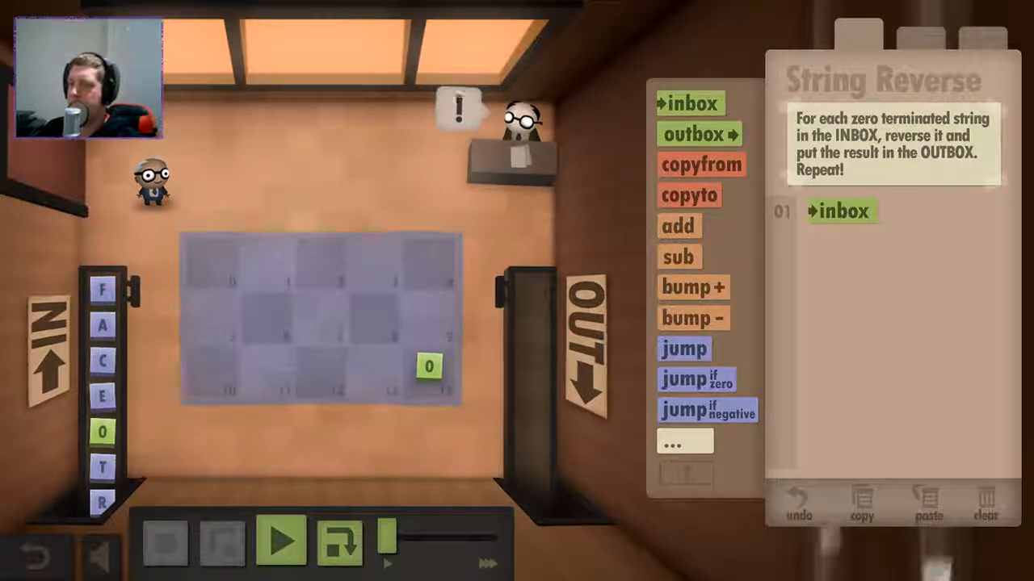
# Add the store-and-count-up loop with tile 14, the outbox count-down loop, and test run.
pyautogui.click(689, 195)
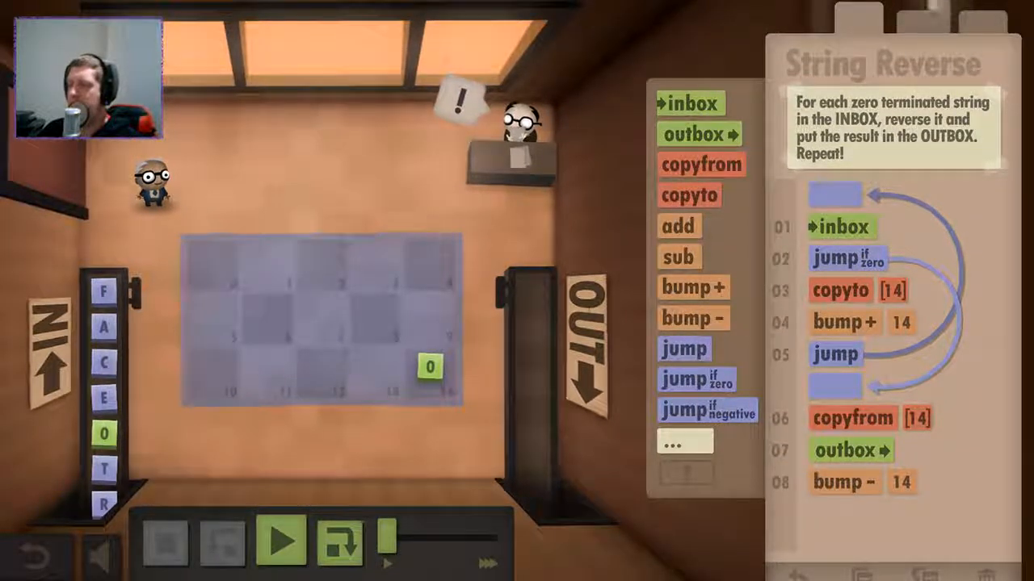
pyautogui.click(684, 349)
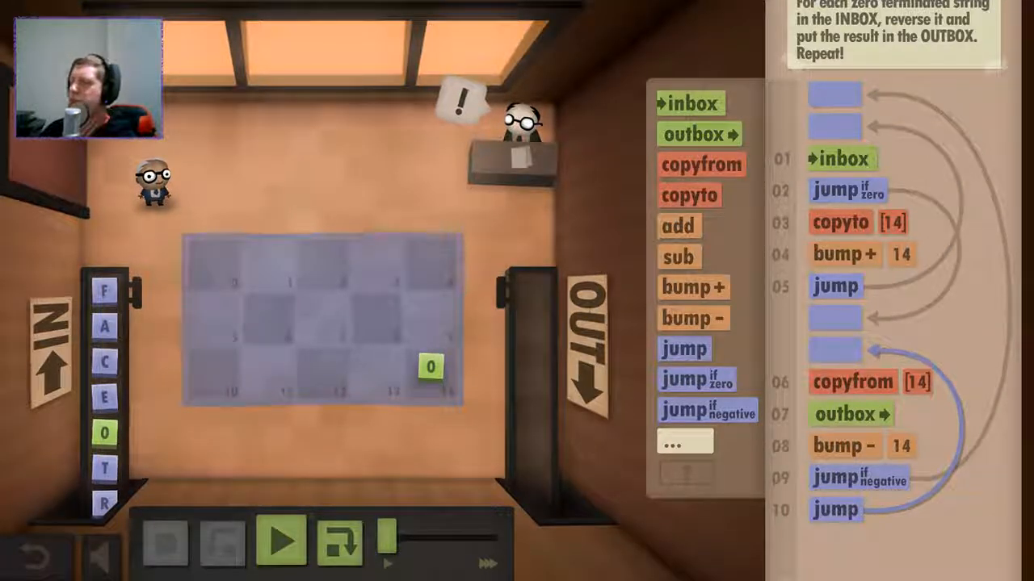
pyautogui.click(281, 541)
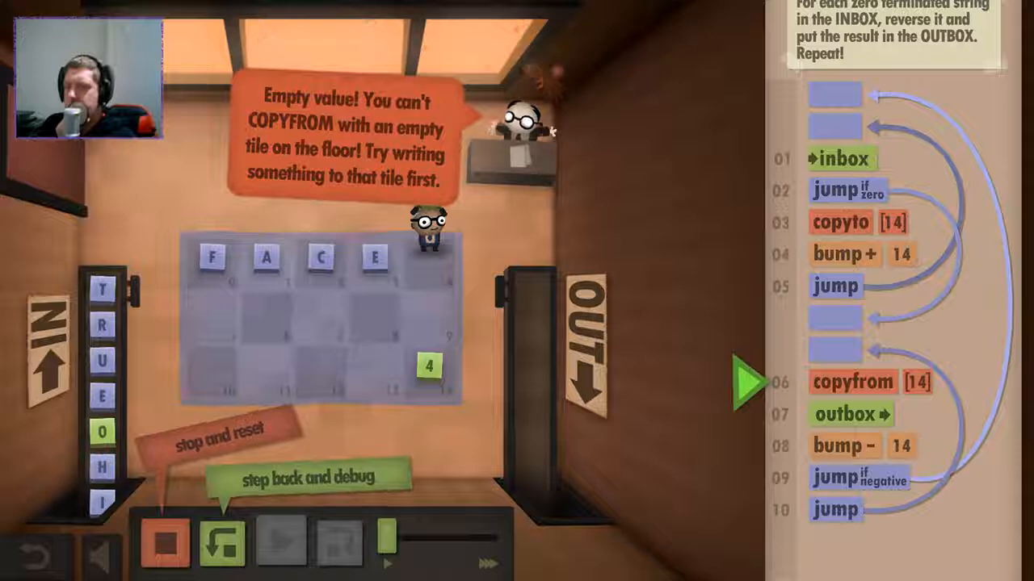
# Reset after the empty-tile error, move bump- 14 above copyfrom [14], and retest.
pyautogui.click(165, 541)
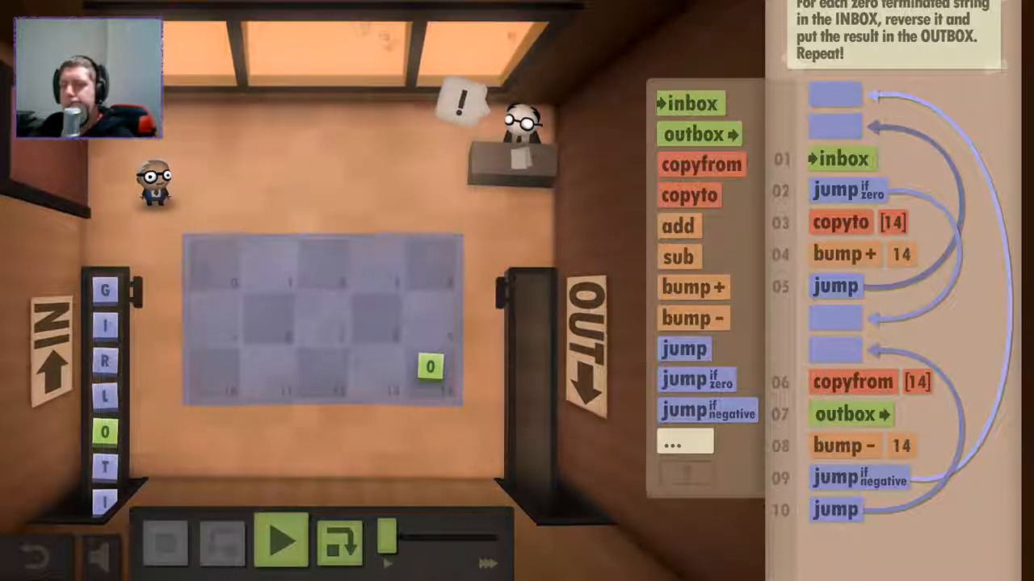
pyautogui.click(281, 541)
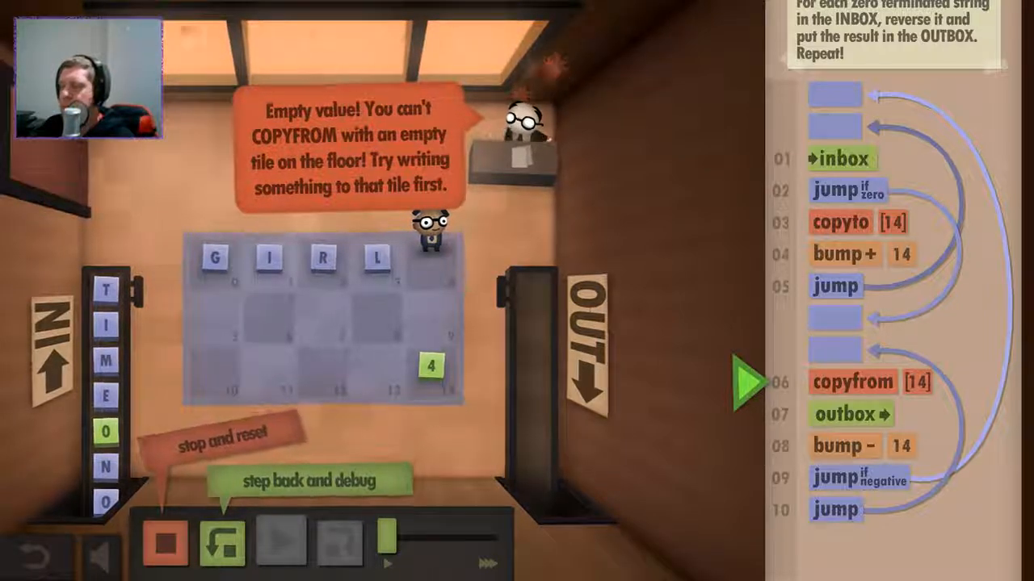
pyautogui.click(165, 541)
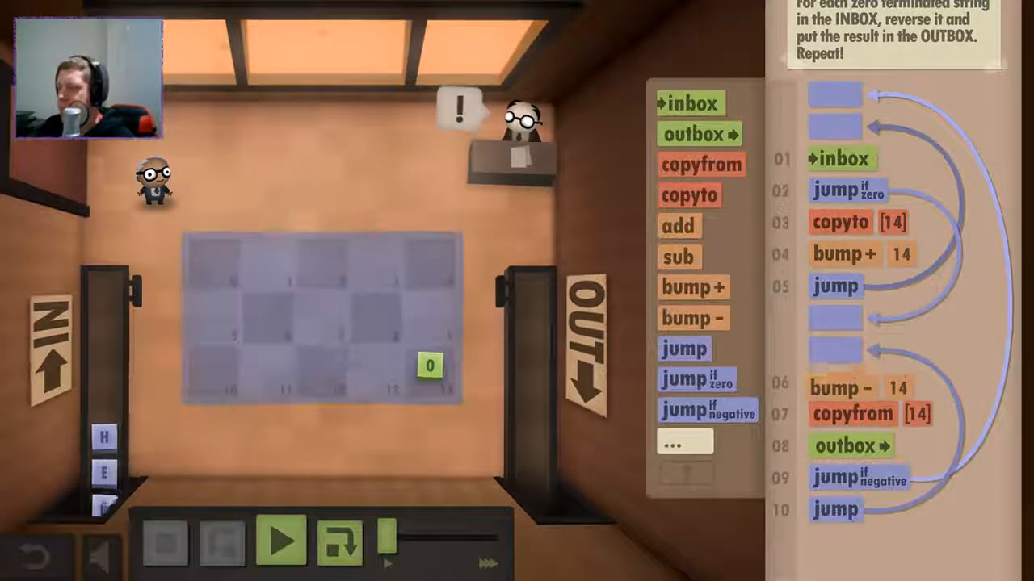
# Add jump if negative after bump-, copyto 13, and copyfrom 13 with a copyto before the jump.
pyautogui.click(280, 541)
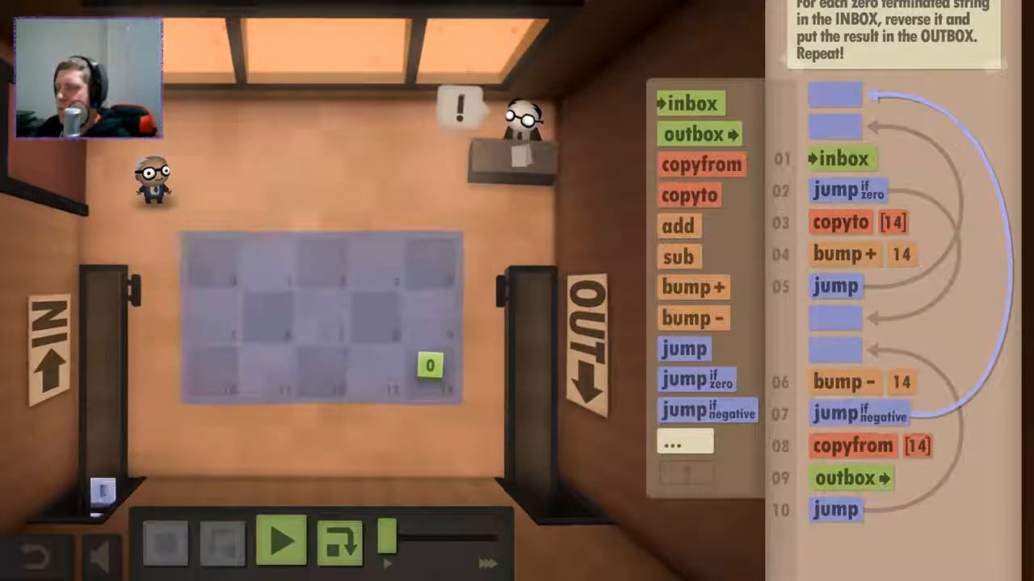
pyautogui.click(282, 540)
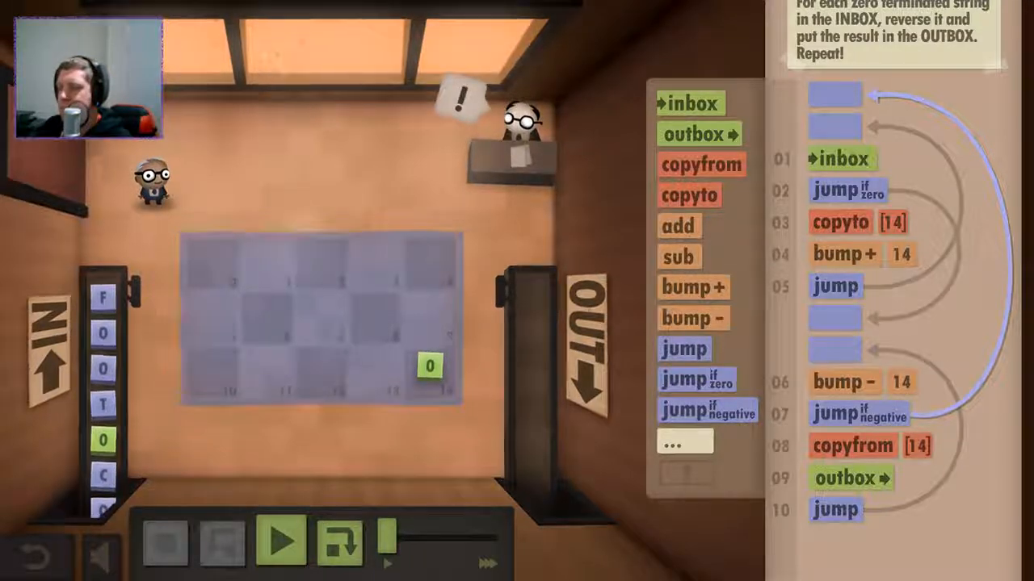
pyautogui.click(282, 542)
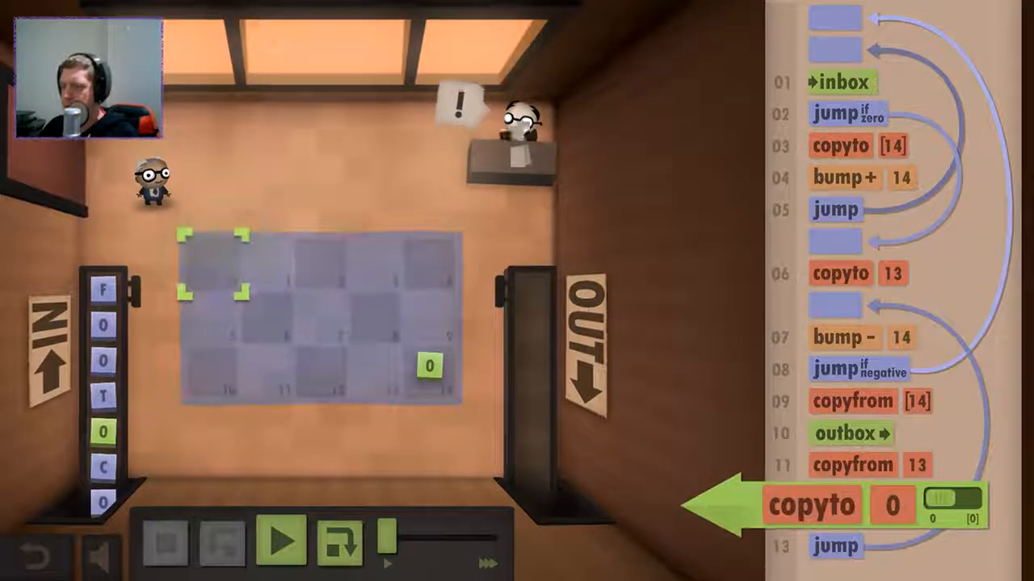
# Point the new copyto at tile 14 and run until the bad address -1 error.
pyautogui.click(281, 541)
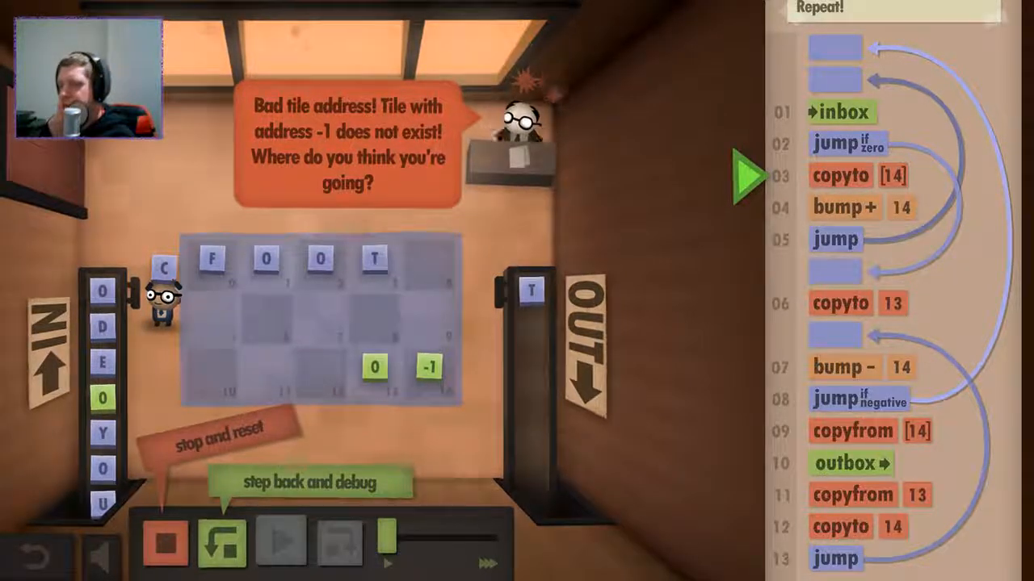
# Add copyfrom 14 before bump- 14, rerun on LAKE, and reset after the -1 error.
pyautogui.click(166, 541)
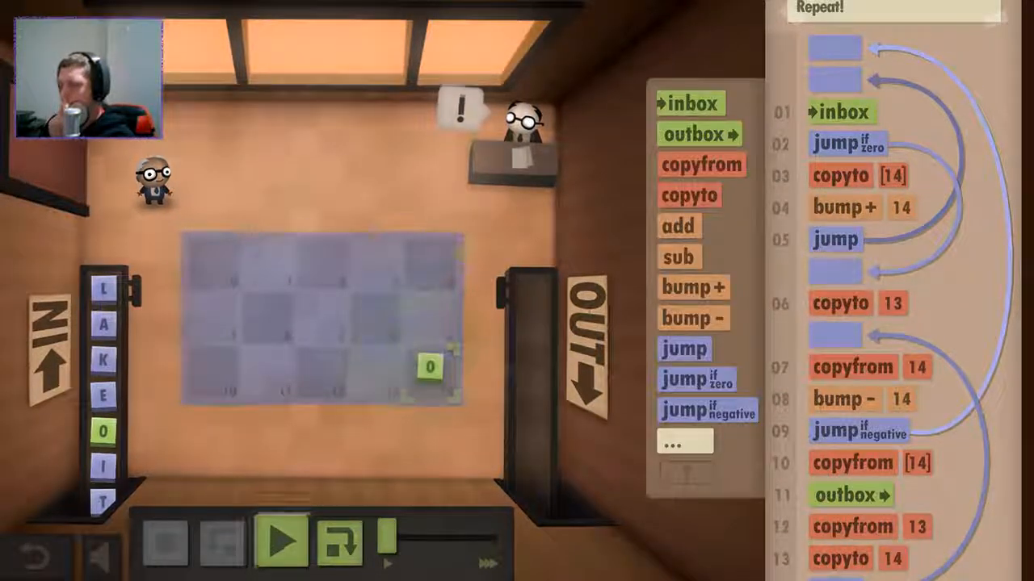
pyautogui.click(281, 541)
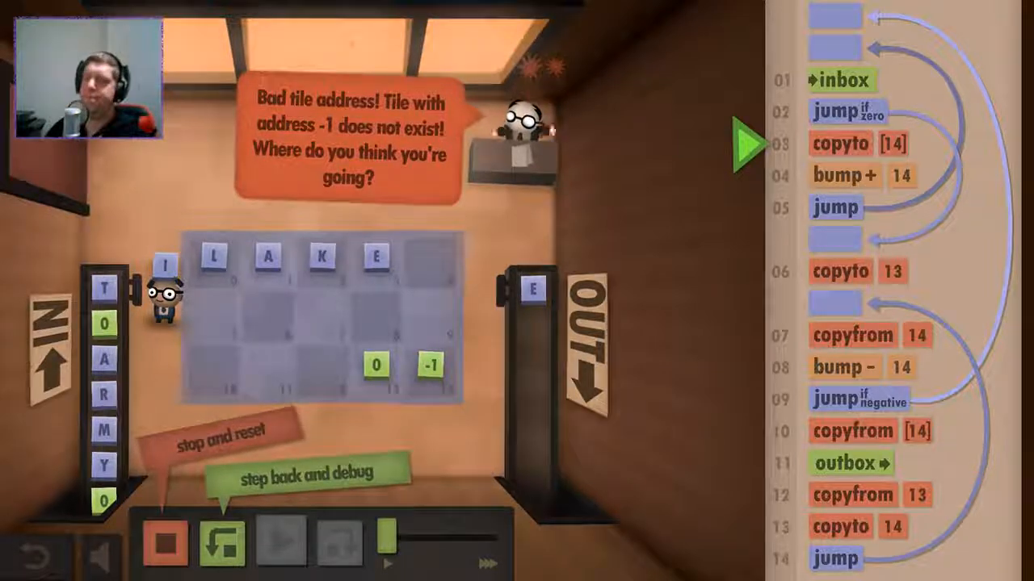
pyautogui.click(165, 541)
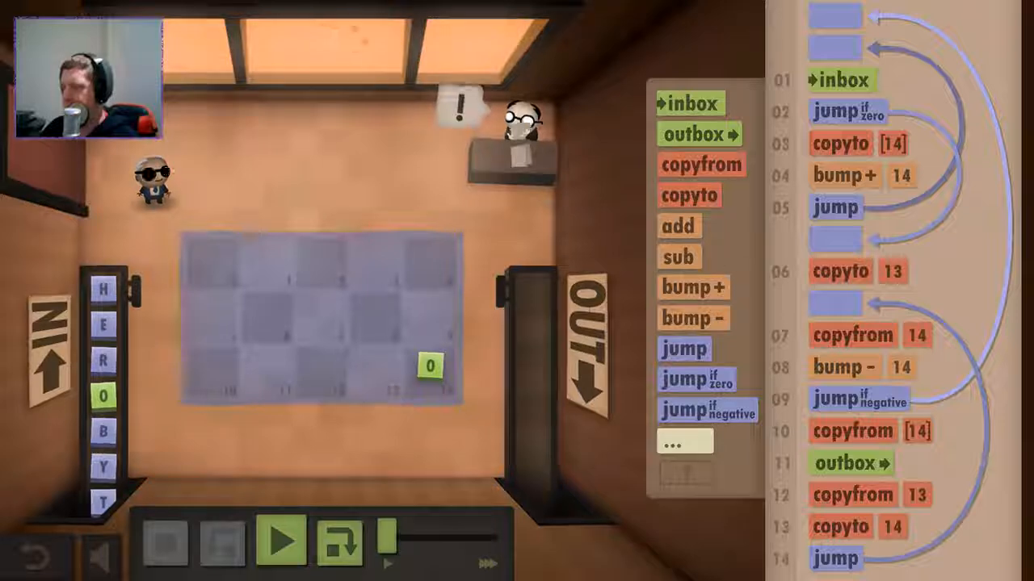
# Move copyfrom 13 and copyto 14 to the program start, then start a fresh run.
pyautogui.click(282, 540)
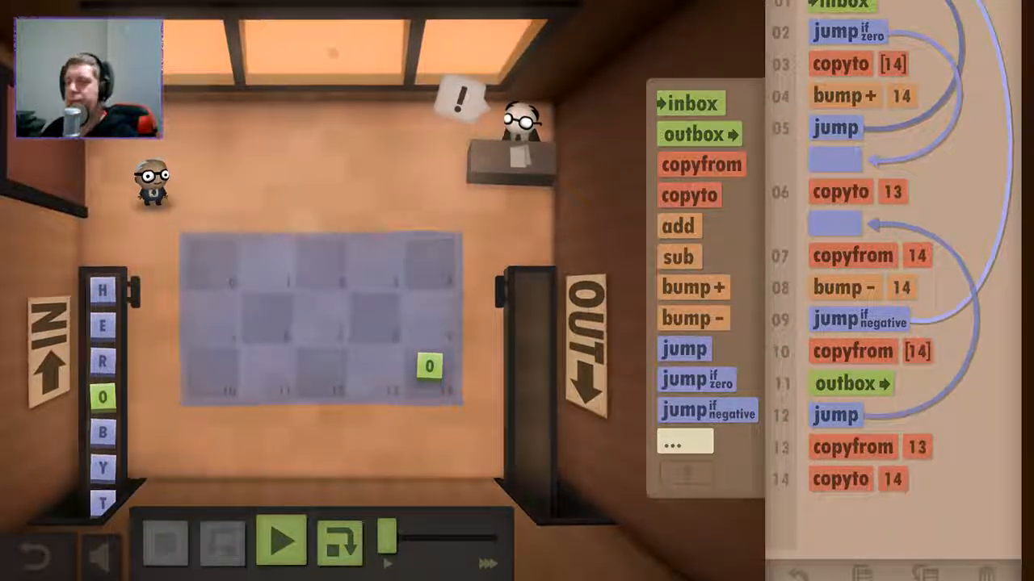
pyautogui.click(280, 540)
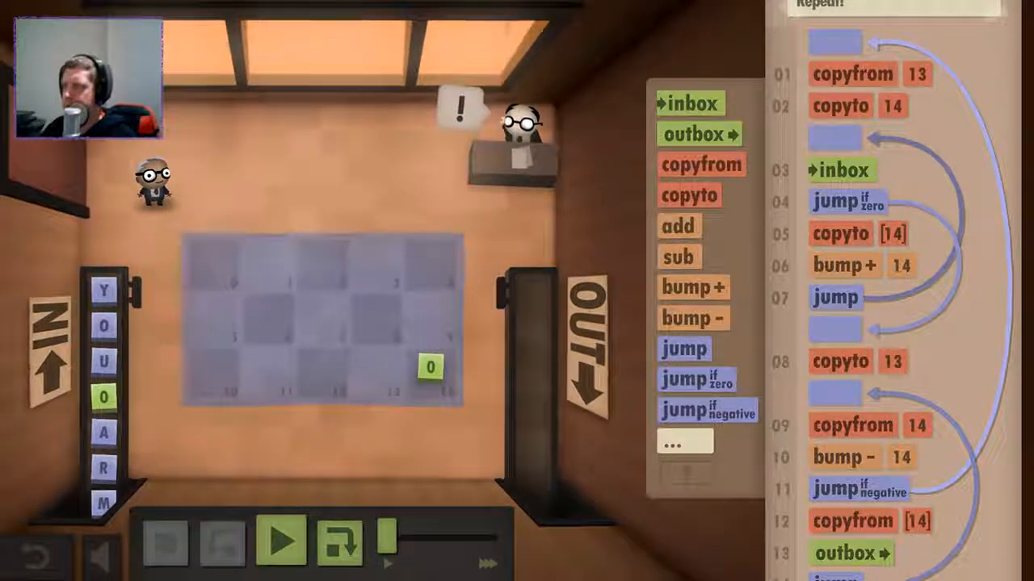
pyautogui.click(280, 541)
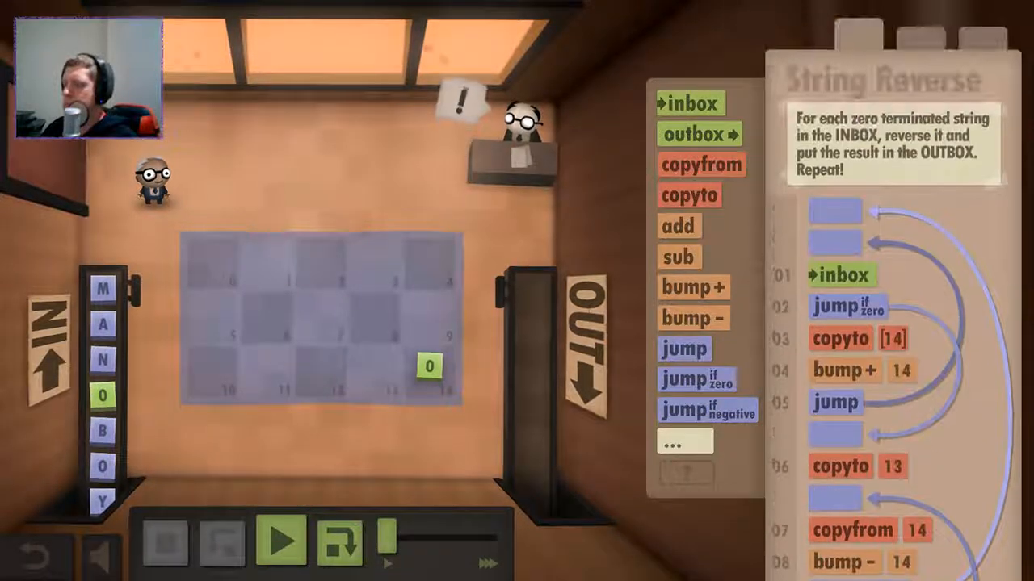
pyautogui.scroll(-3)
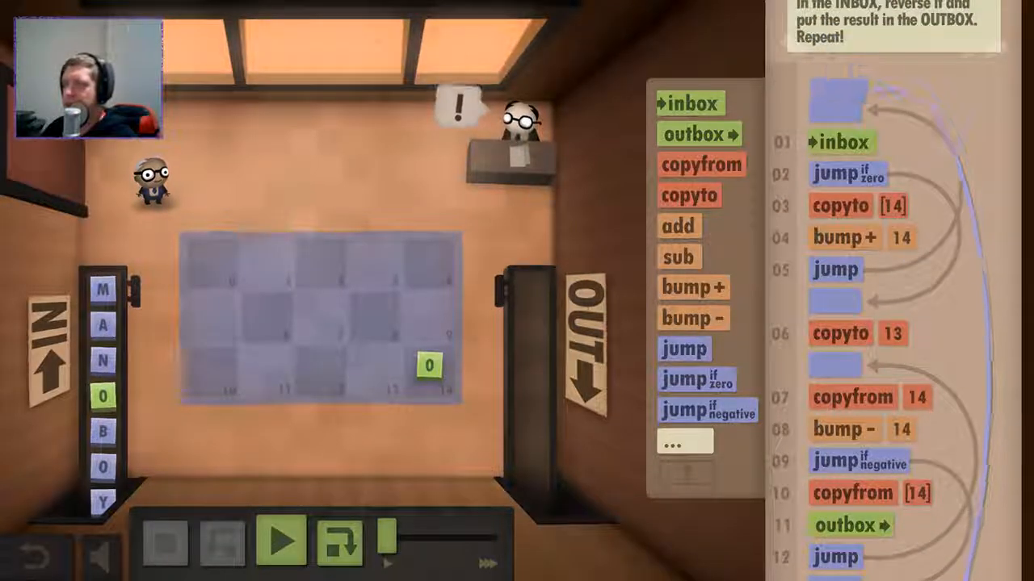
pyautogui.click(281, 541)
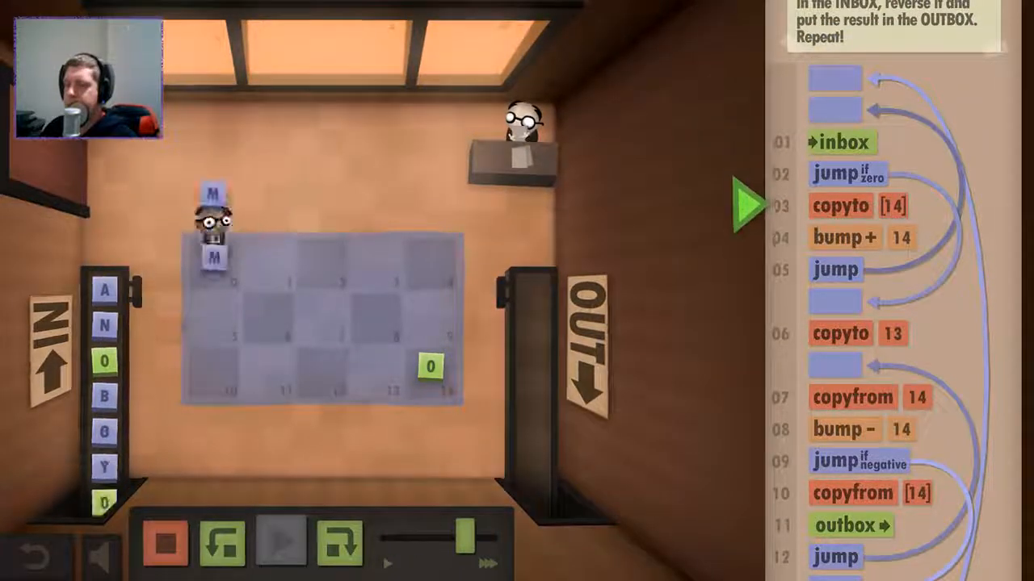